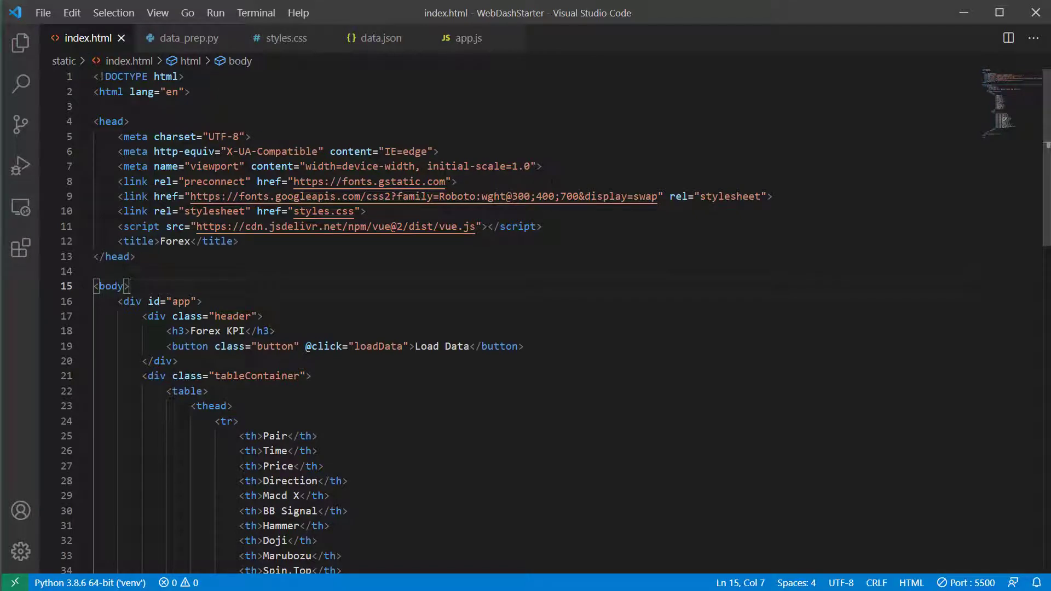
- Scroll app.js down to the spot just after the loadData method
{"action": "scroll", "scroll_direction": "down", "scroll_amount": 3}
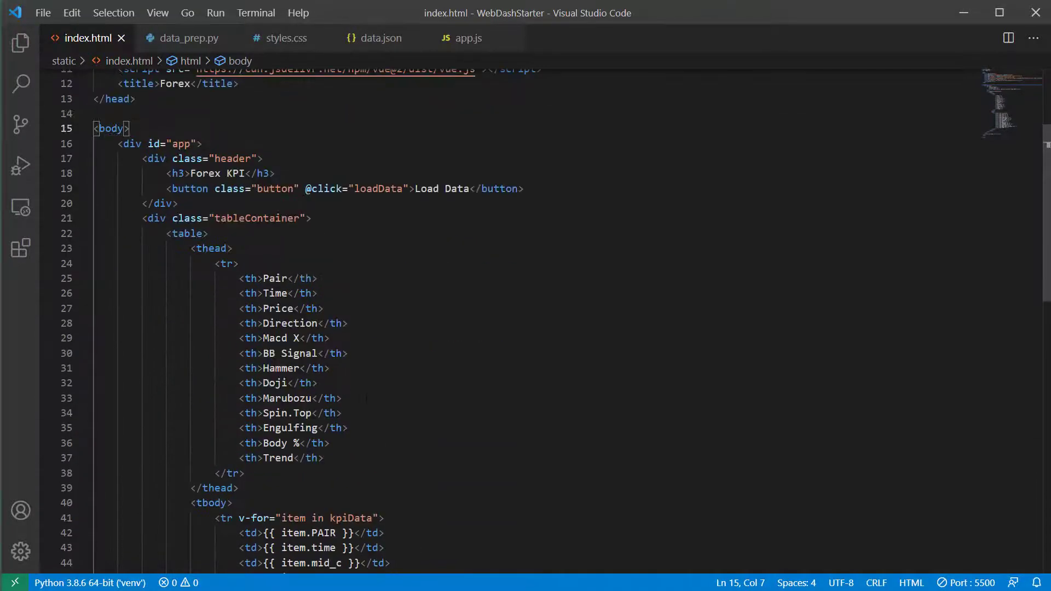
{"action": "scroll", "scroll_direction": "down", "scroll_amount": 3}
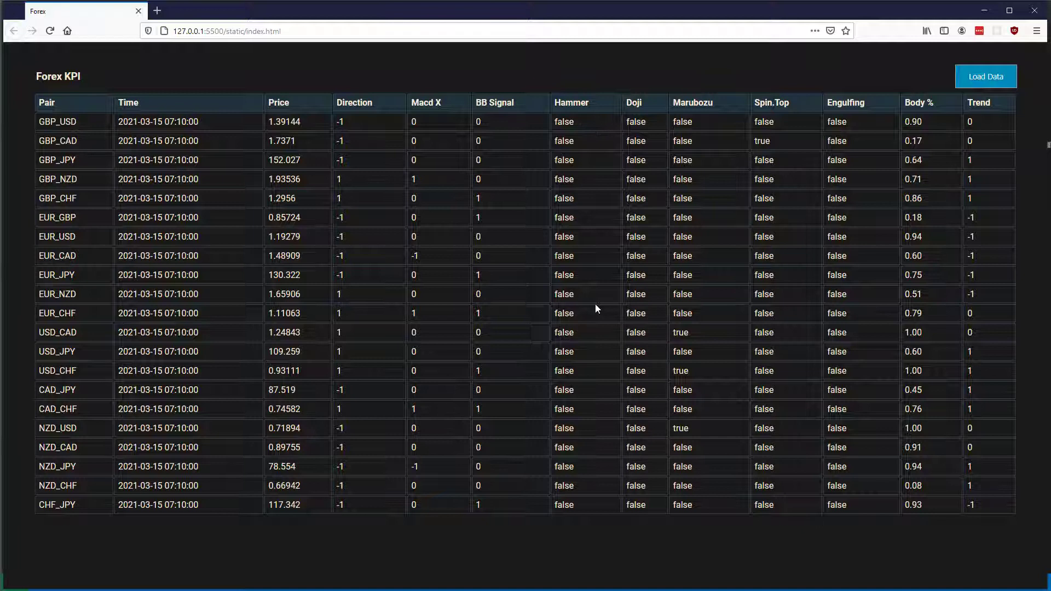
{"action": "mouse_move", "coordinate": [736, 112]}
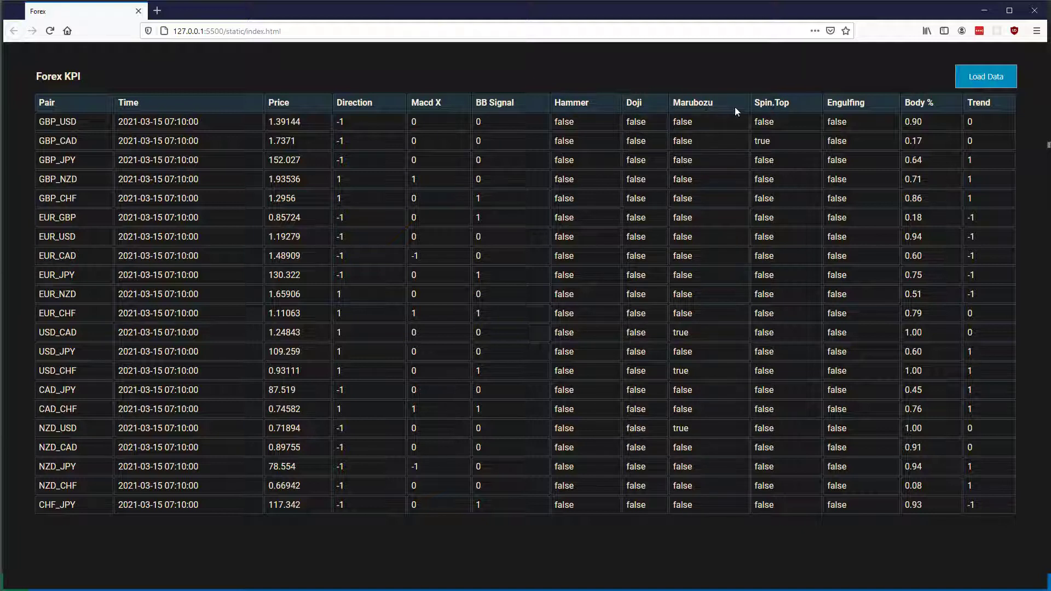
{"action": "mouse_move", "coordinate": [760, 218]}
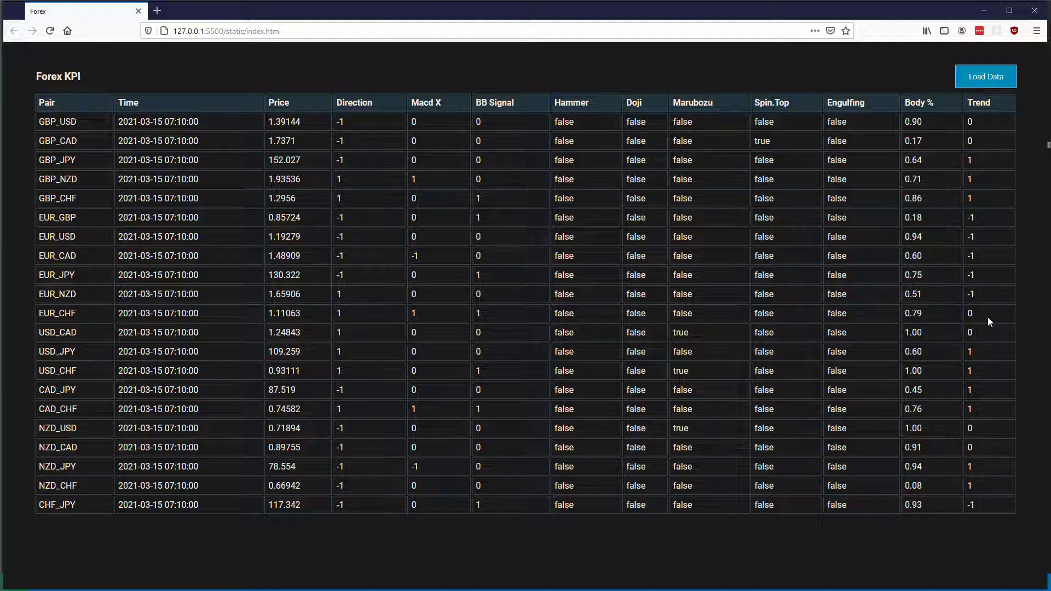
{"action": "mouse_move", "coordinate": [507, 154]}
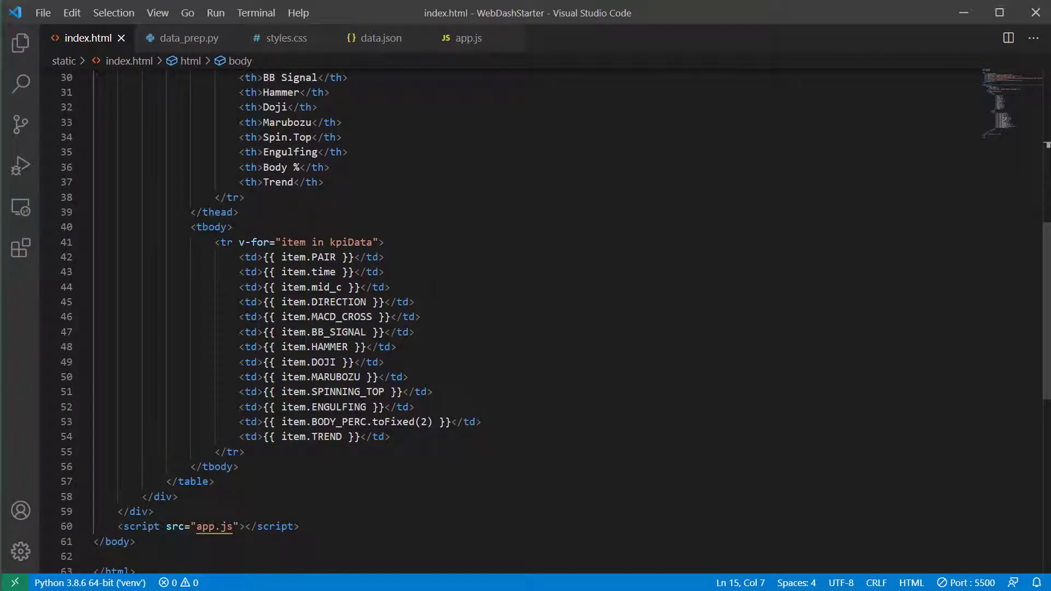
{"action": "mouse_move", "coordinate": [250, 317]}
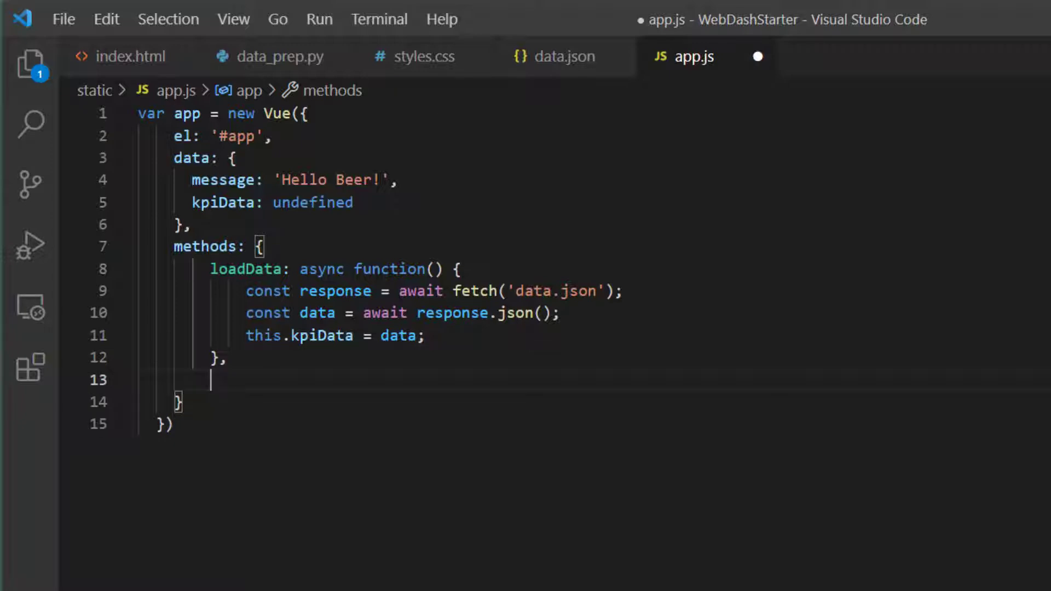
- Declare the applyOnOffClass: function(val) method after loadData
{"action": "type", "text": "applyOn"}
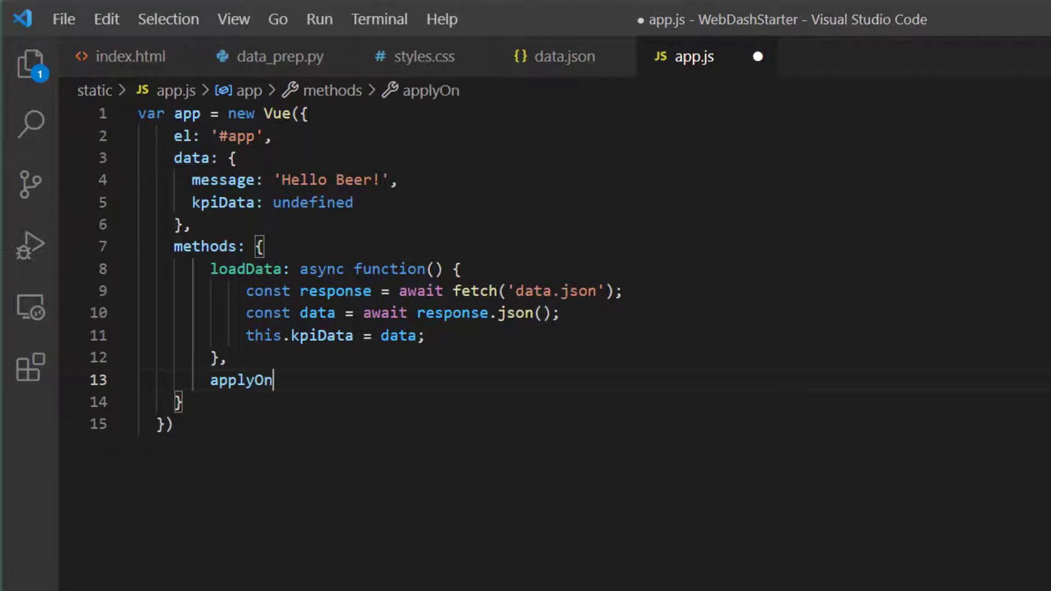
{"action": "type", "text": "OffClass: function()"}
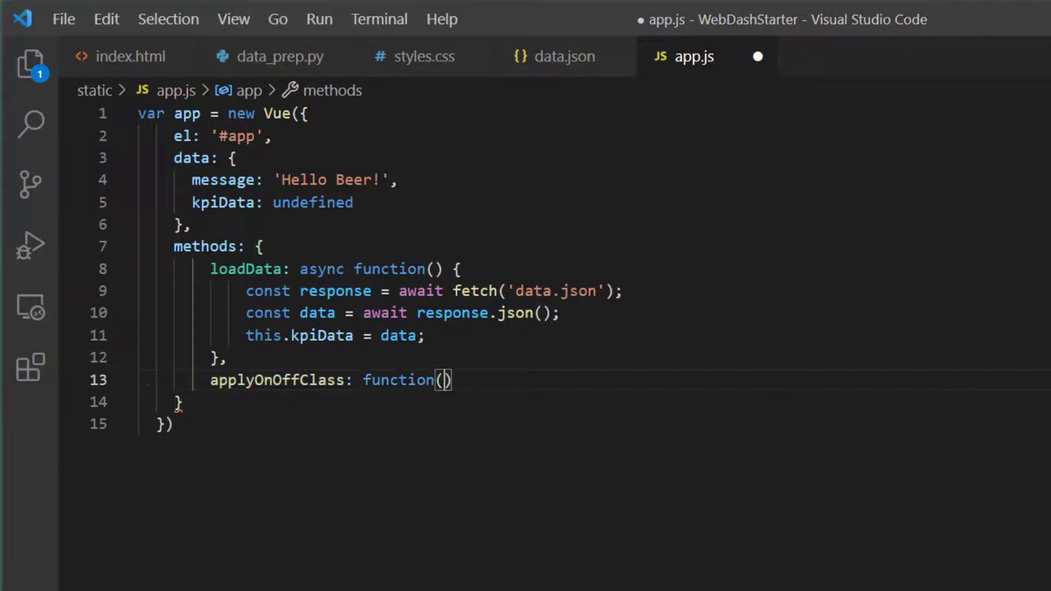
{"action": "type", "text": "val) {"}
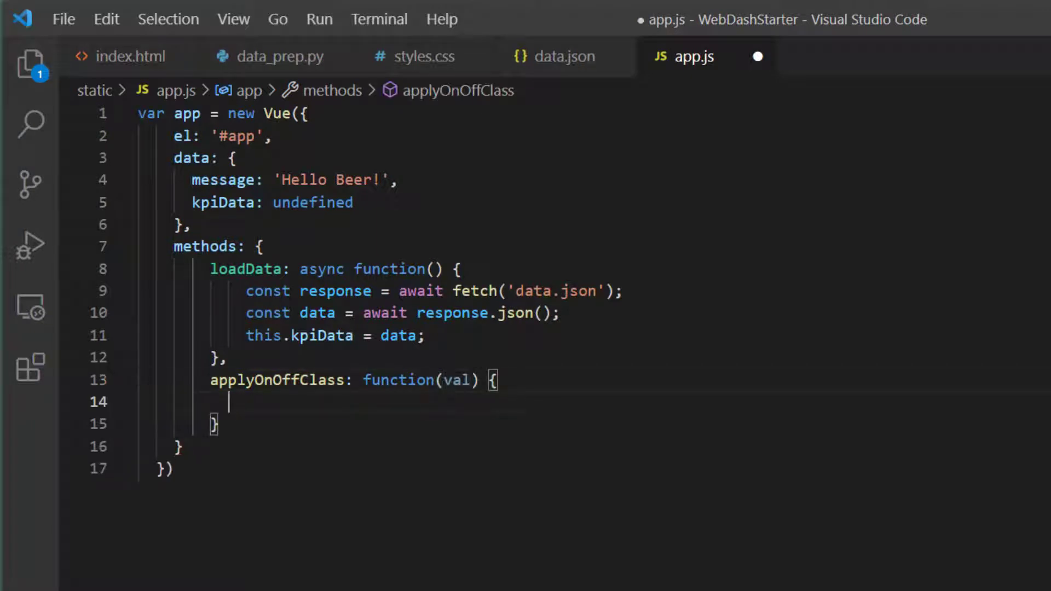
{"action": "double_click", "coordinate": [458, 380]}
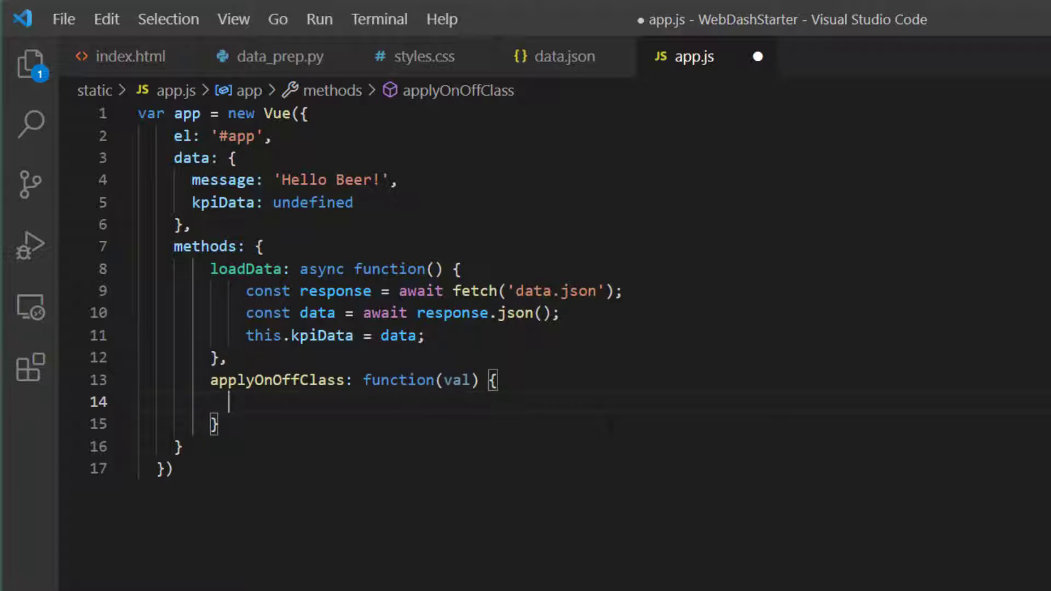
- Make applyOnOffClass return "" when val === 9 or false, otherwise 'alert_green'
{"action": "type", "text": "if(val )"}
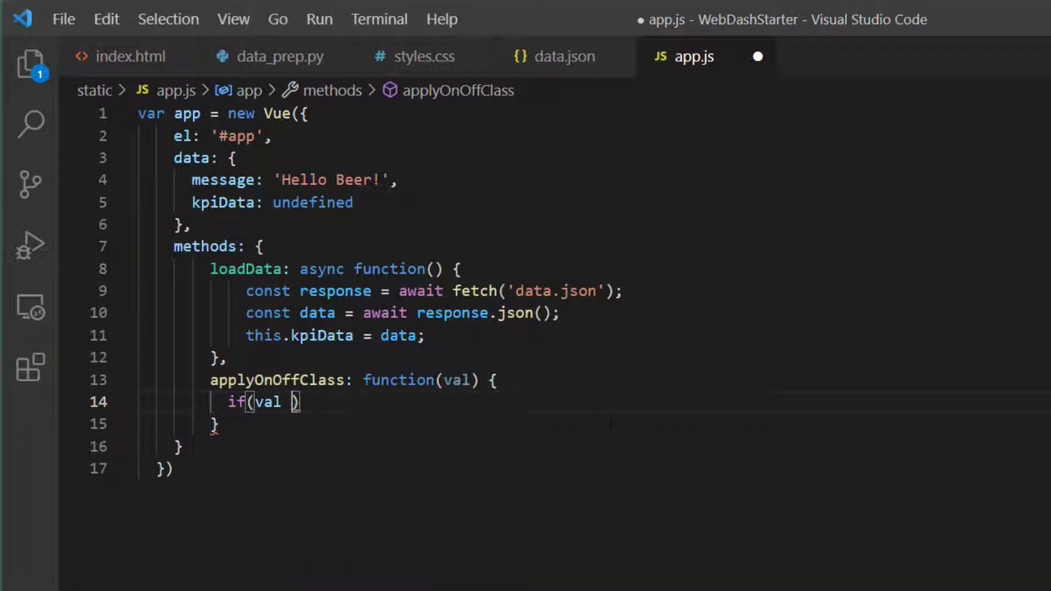
{"action": "type", "text": "=== 9 || val === false"}
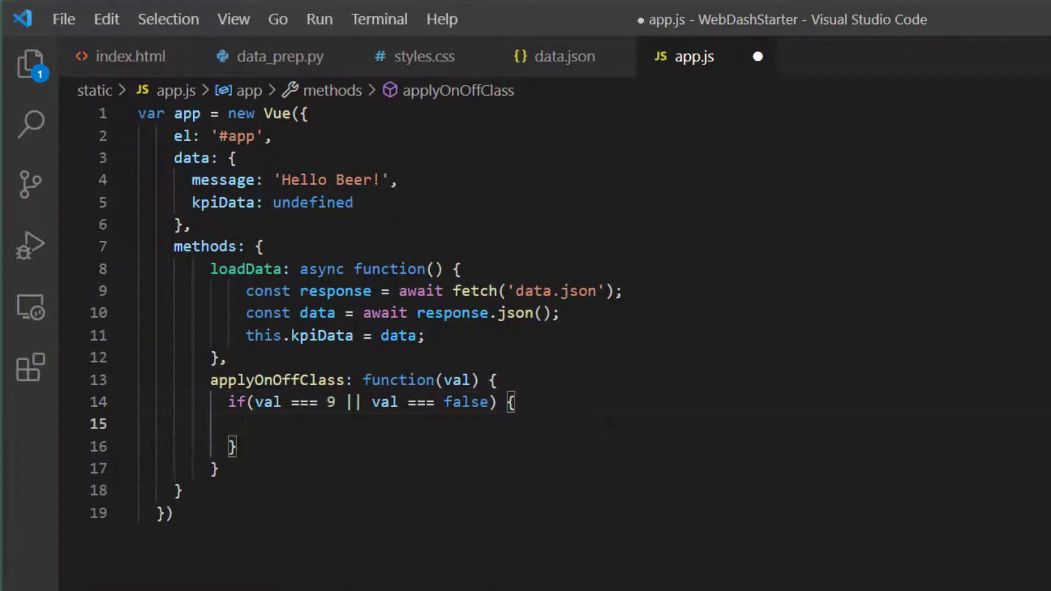
{"action": "type", "text": "return \"\""}
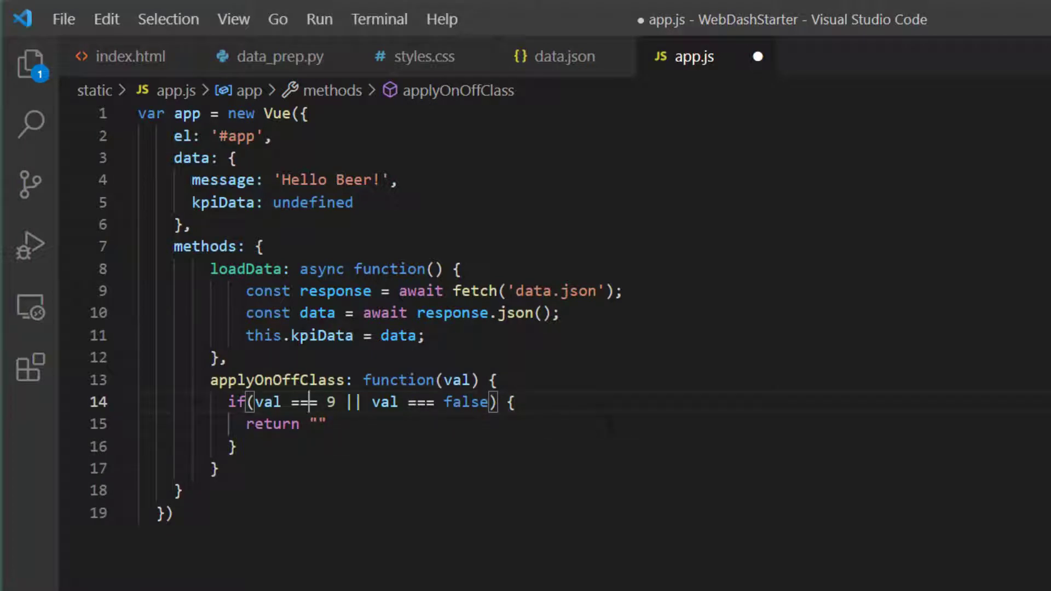
{"action": "type", "text": "== '"}
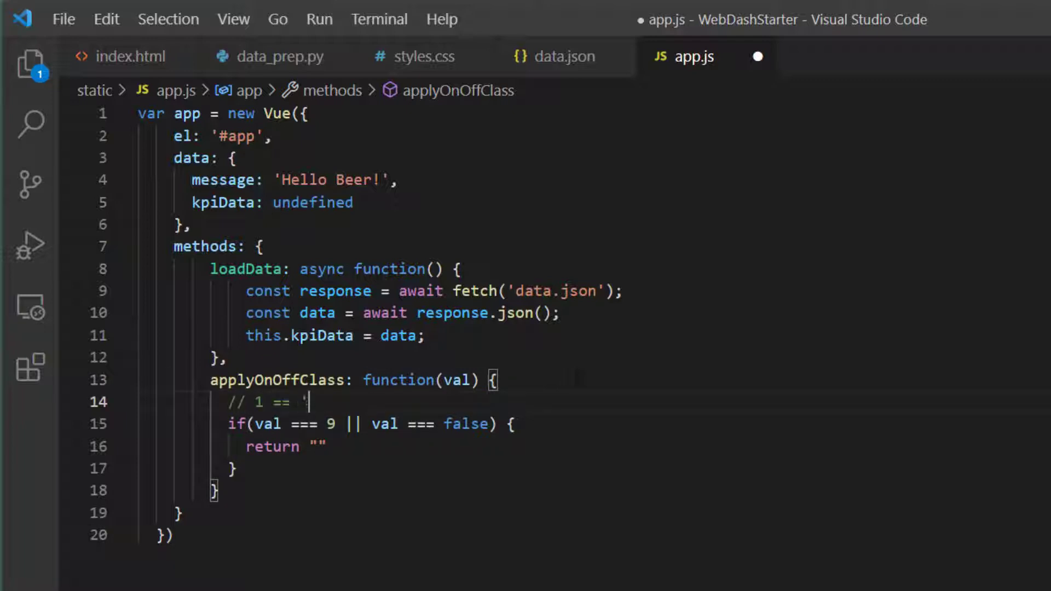
{"action": "type", "text": "1'"}
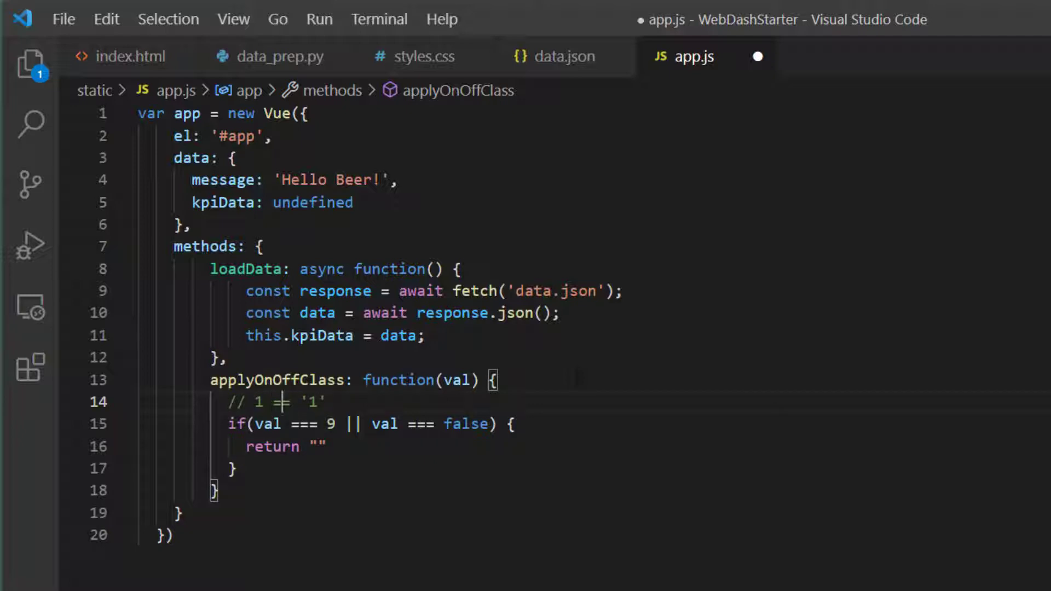
{"action": "type", "text": "="}
{"action": "type", "text": "re"}
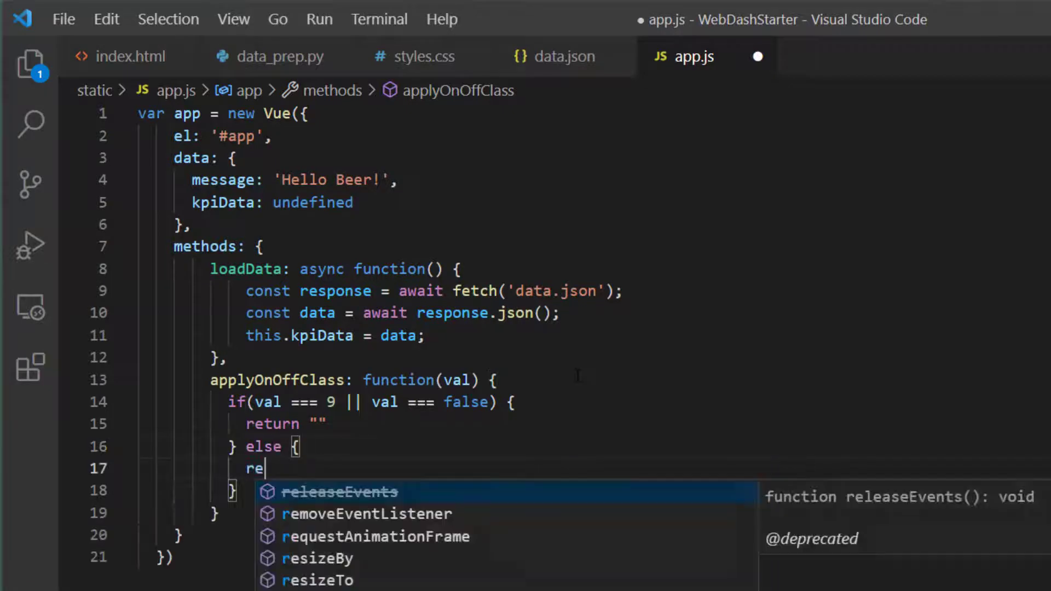
{"action": "type", "text": "turn 'alert_green'"}
{"action": "left_click", "coordinate": [447, 512]}
{"action": "type", "text": ","}
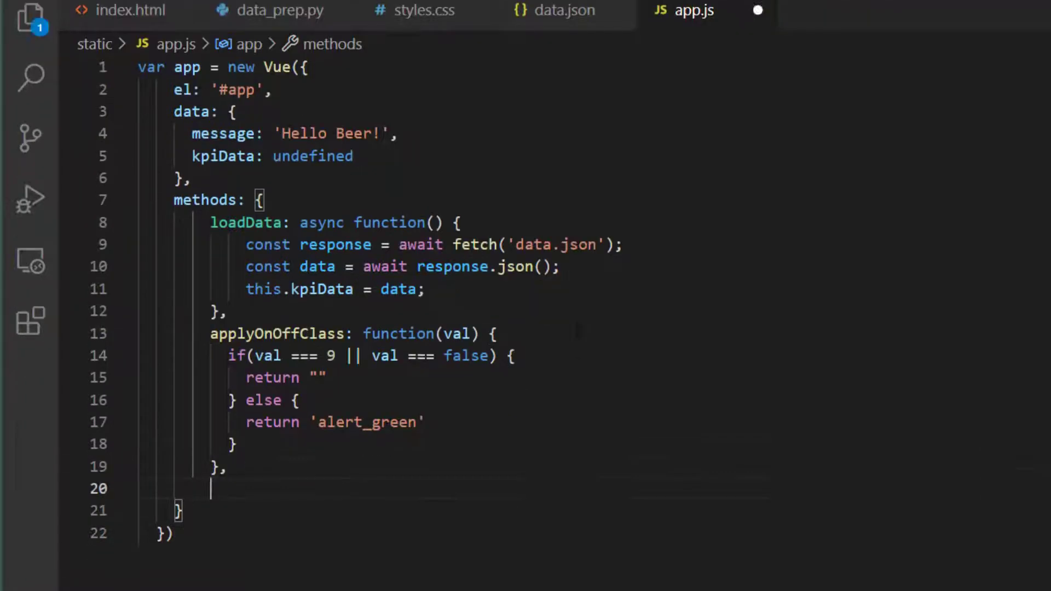
- Write applyDirectionClass(val) returning "" for 0, 'alert_green' for 1, 'alert_red' for -1, and save
{"action": "type", "text": "applyDirectionClass"}
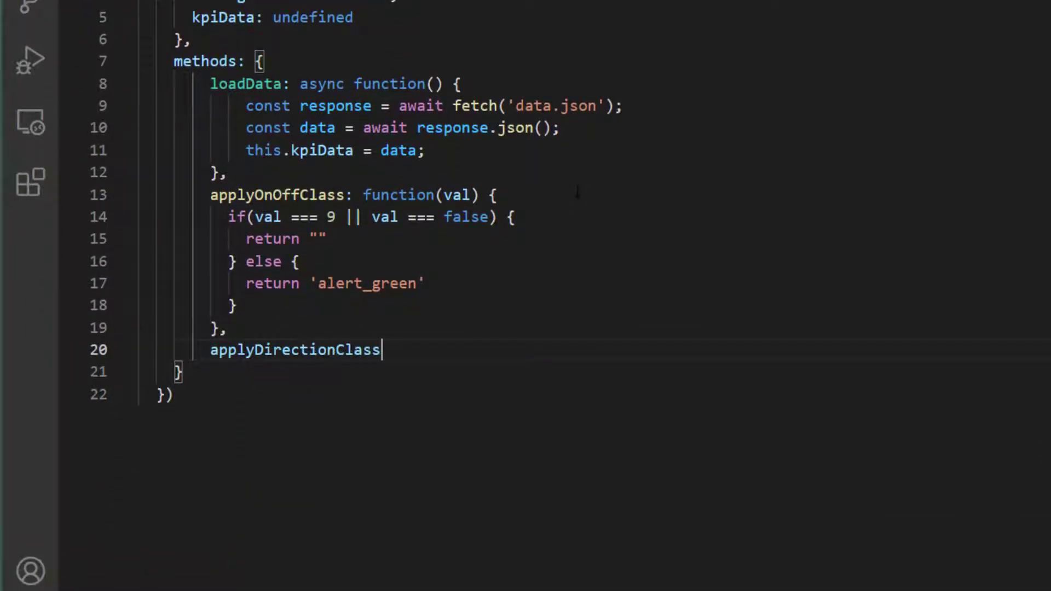
{"action": "type", "text": ": function(val)"}
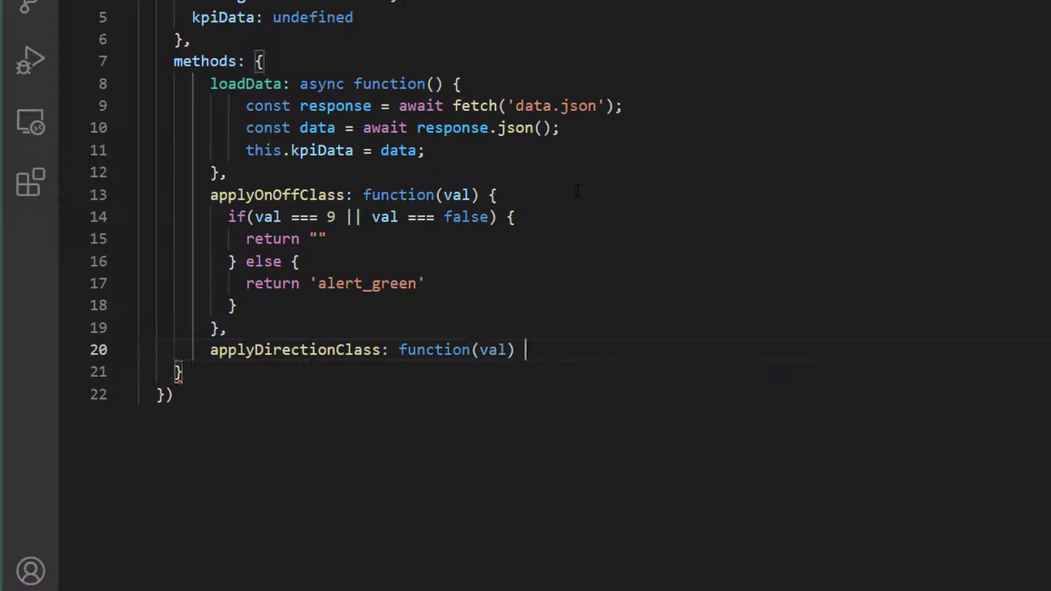
{"action": "type", "text": "{"}
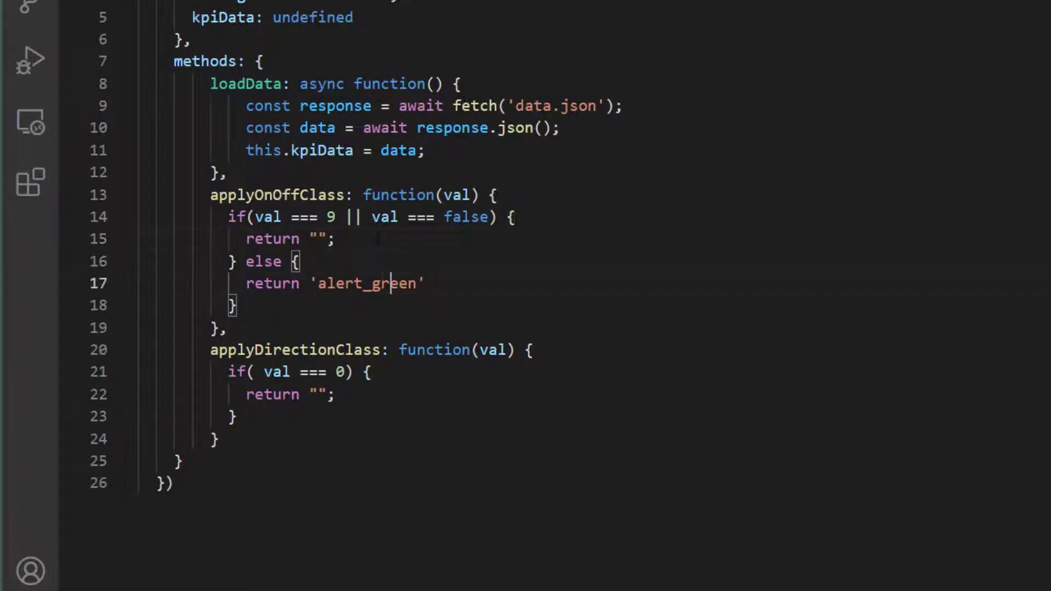
{"action": "type", "text": ";"}
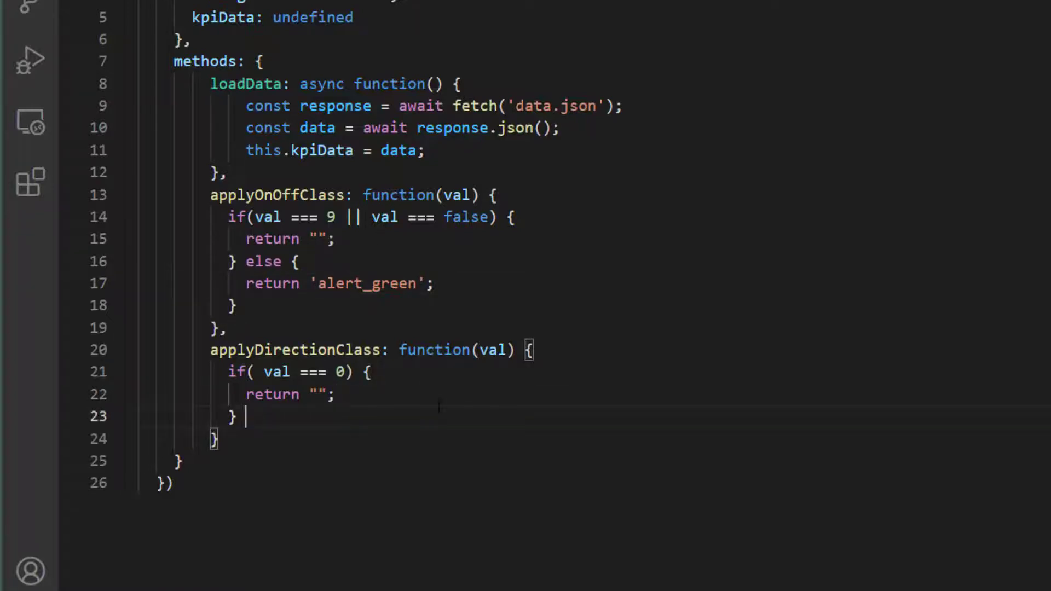
{"action": "type", "text": "else if (val === 1) {"}
{"action": "type", "text": "return"}
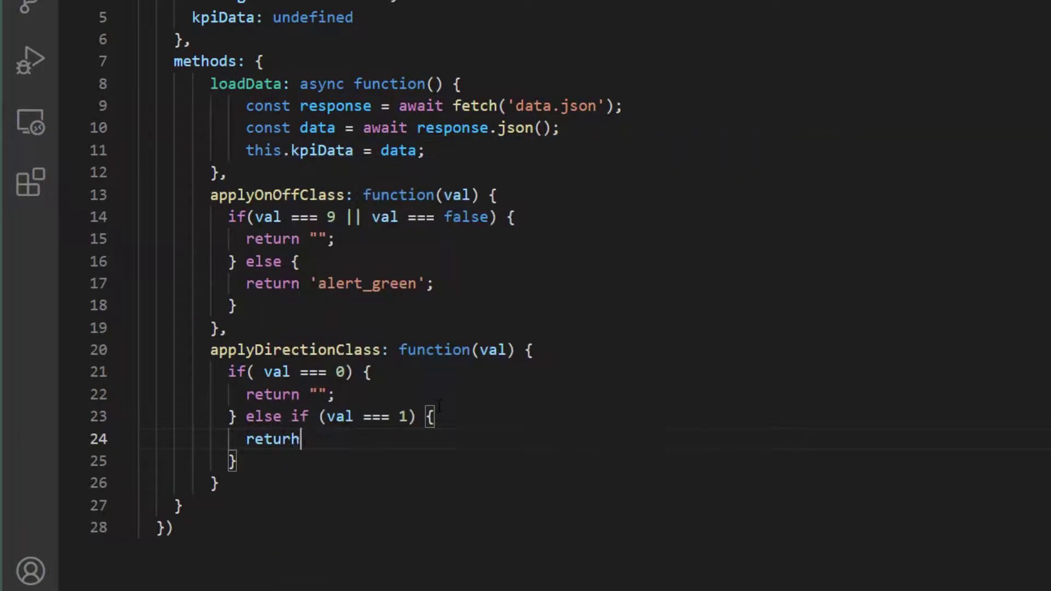
{"action": "type", "text": "'alert_green';"}
{"action": "type", "text": "return 'alert_red';"}
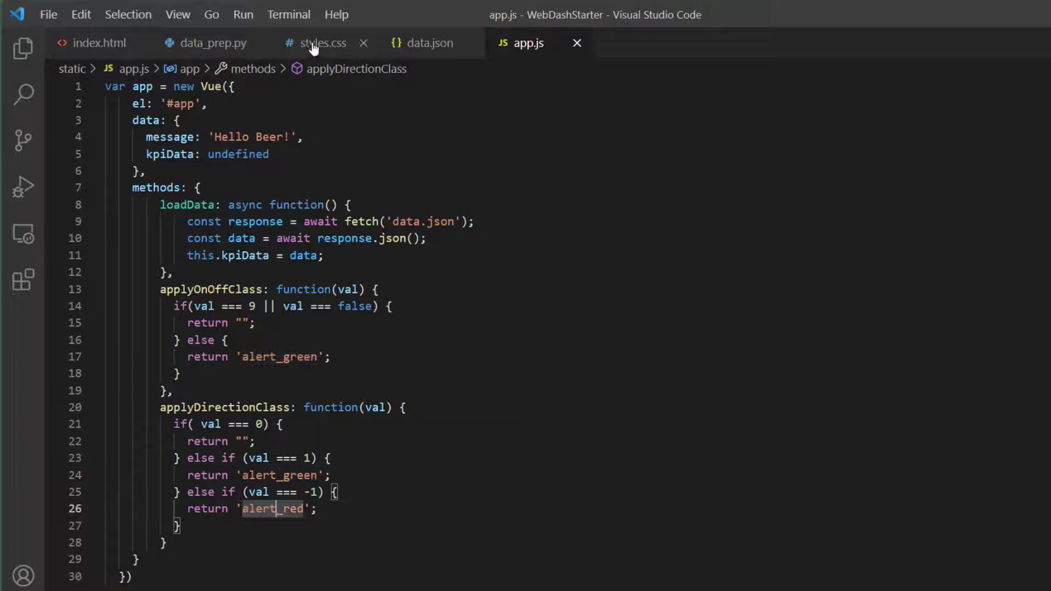
{"action": "left_click", "coordinate": [319, 43]}
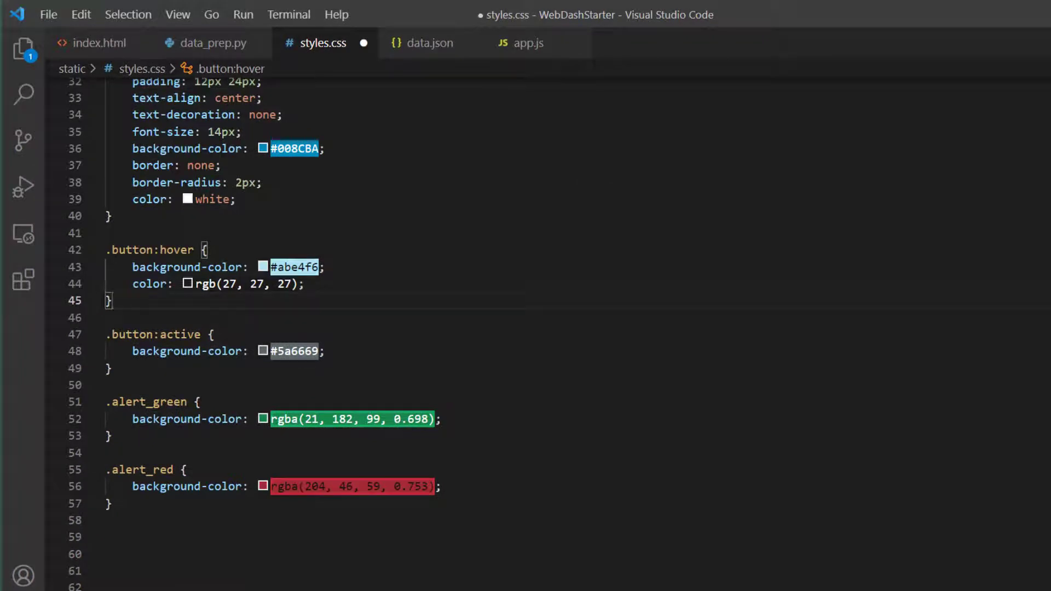
{"action": "left_click", "coordinate": [23, 280]}
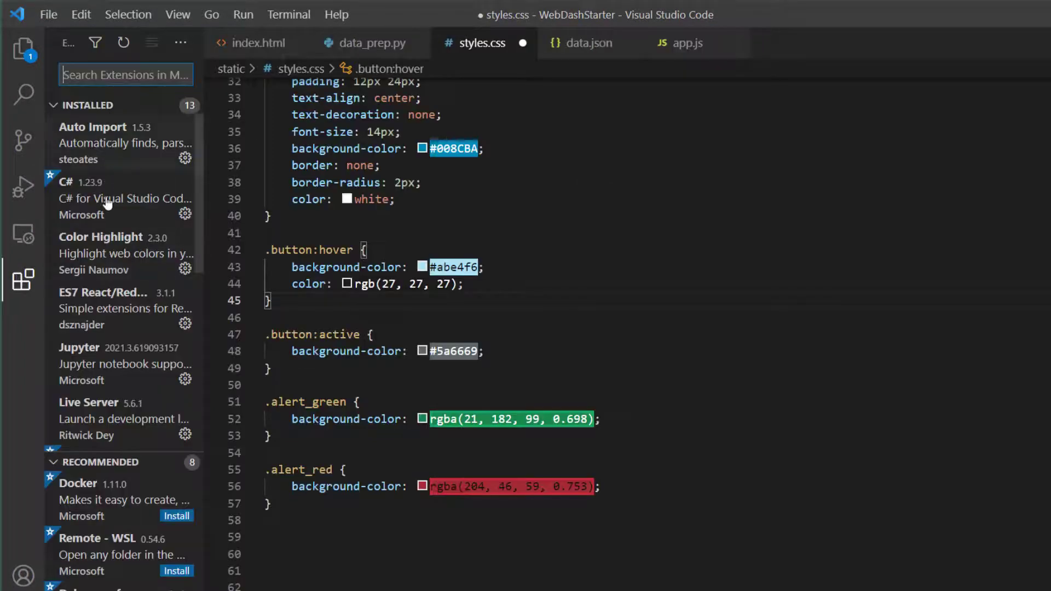
{"action": "mouse_move", "coordinate": [97, 253]}
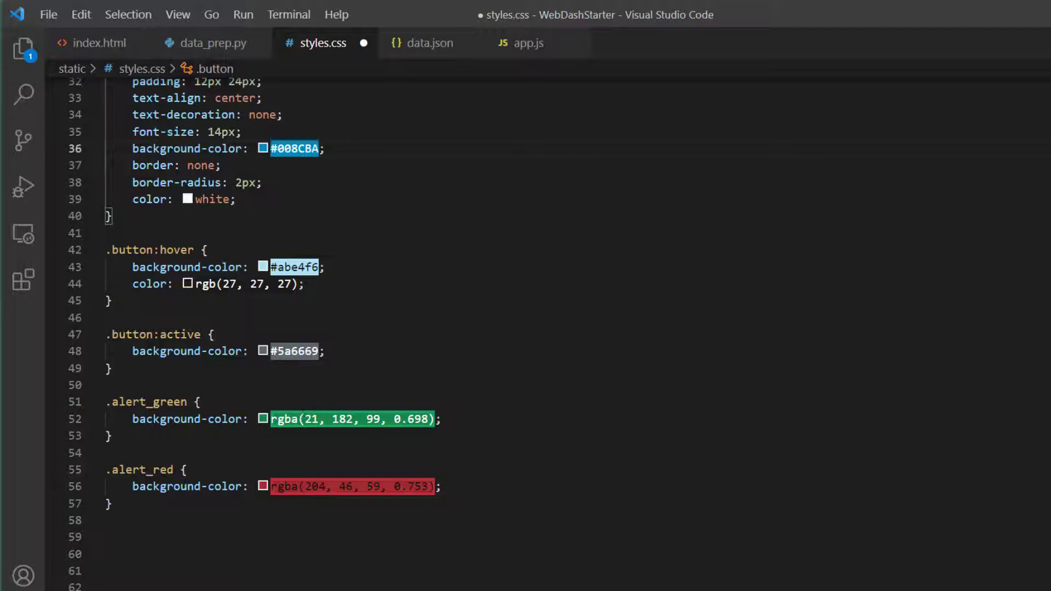
{"action": "mouse_move", "coordinate": [377, 72]}
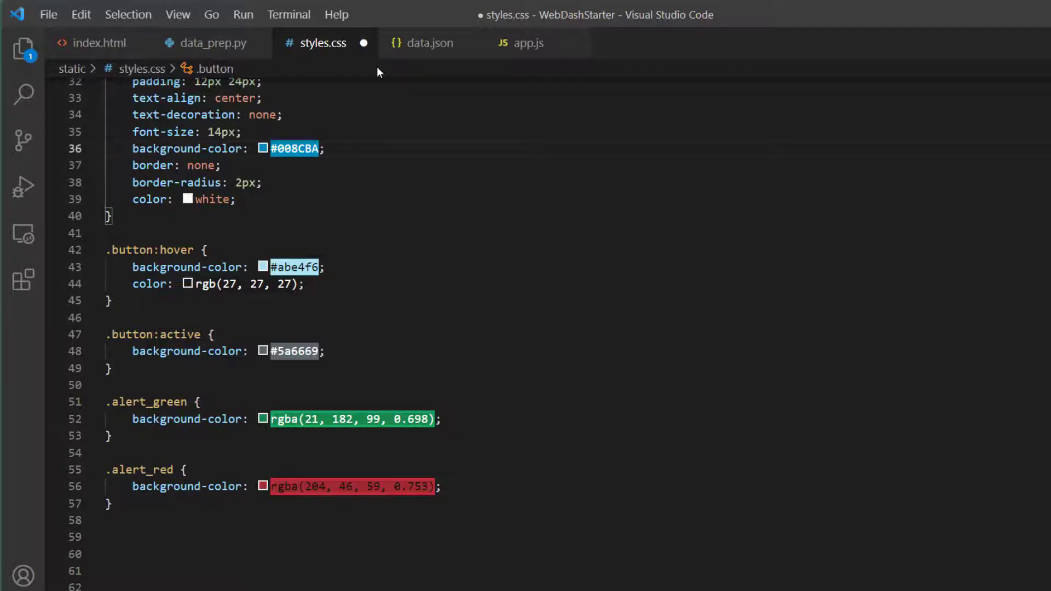
{"action": "left_click", "coordinate": [529, 42]}
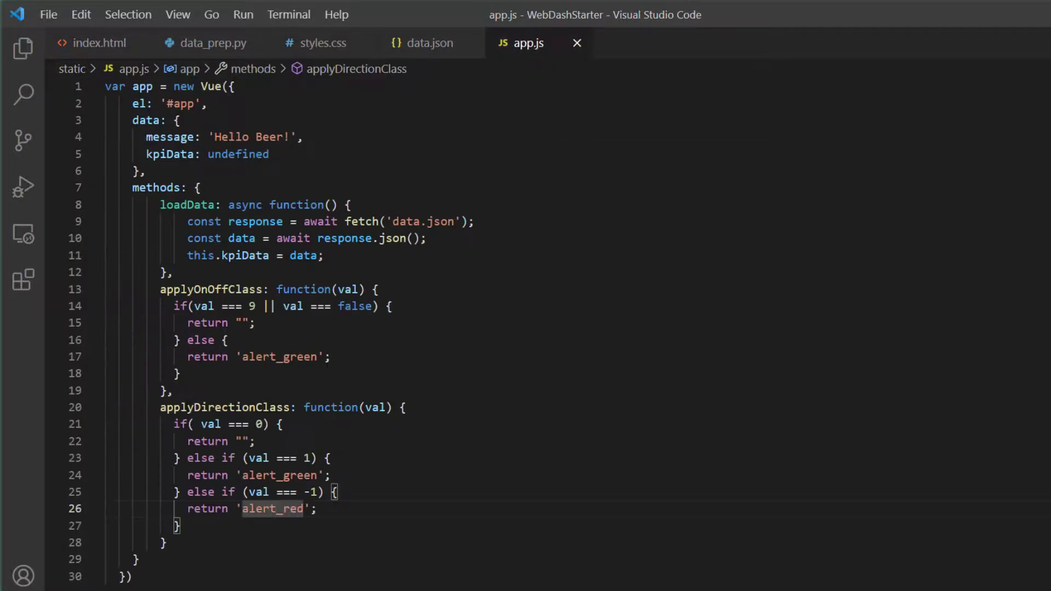
- In index.html, bind the Direction cell's class to applyDirectionClass(item.DIRECTION)
{"action": "left_click", "coordinate": [98, 43]}
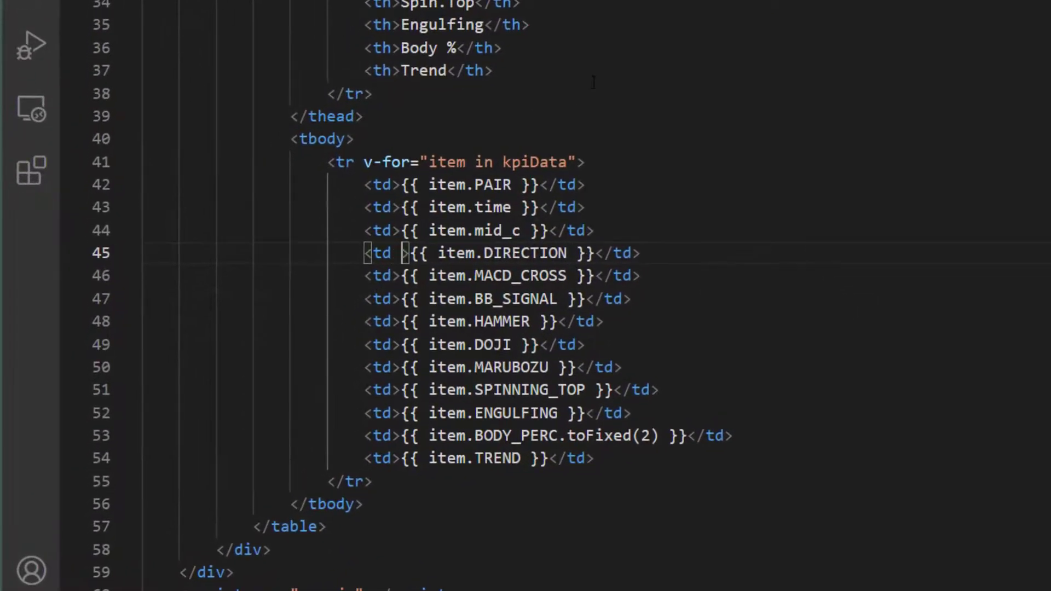
{"action": "type", "text": ":c"}
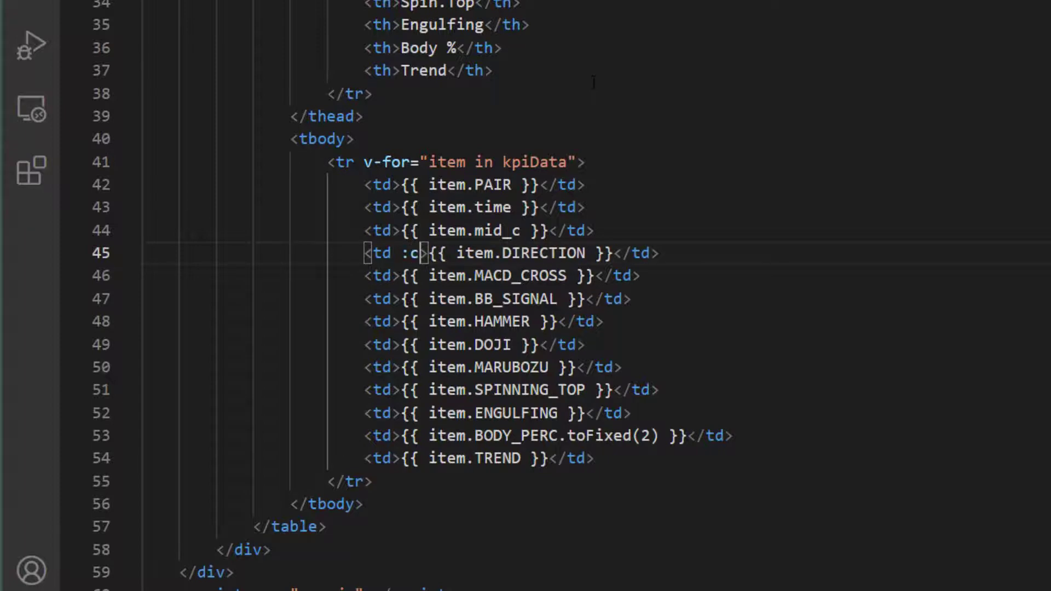
{"action": "type", "text": "lass=\"\""}
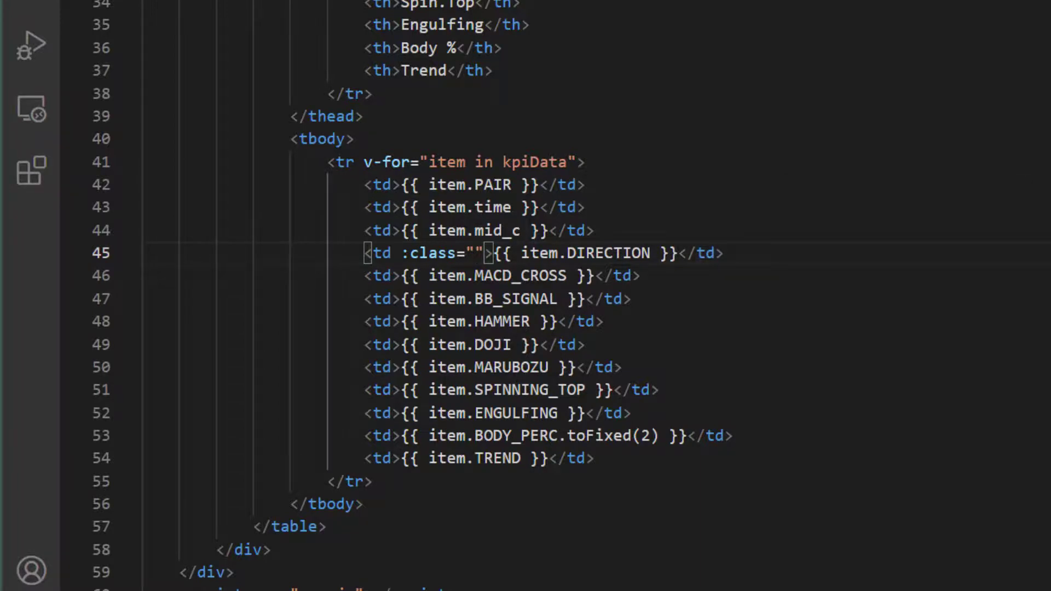
{"action": "type", "text": "aplyDirectionClass("}
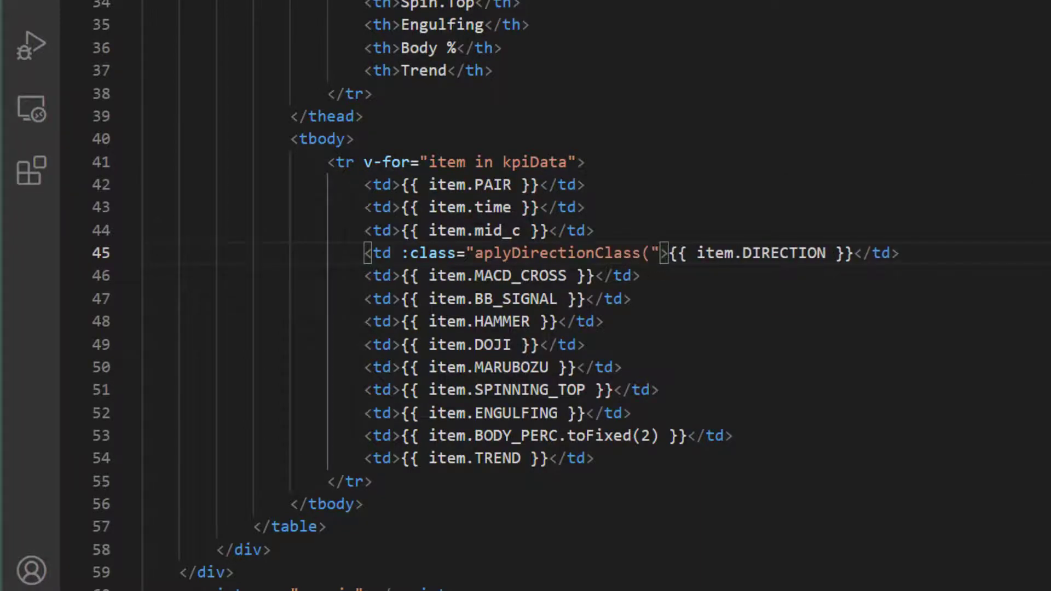
{"action": "type", "text": "item."}
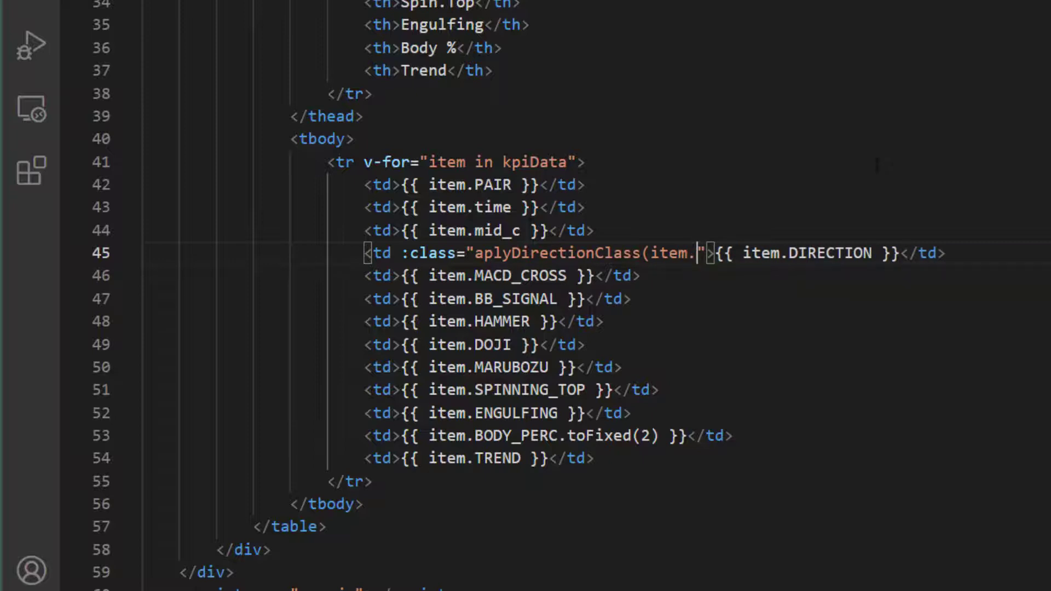
{"action": "type", "text": "DIRECTION)"}
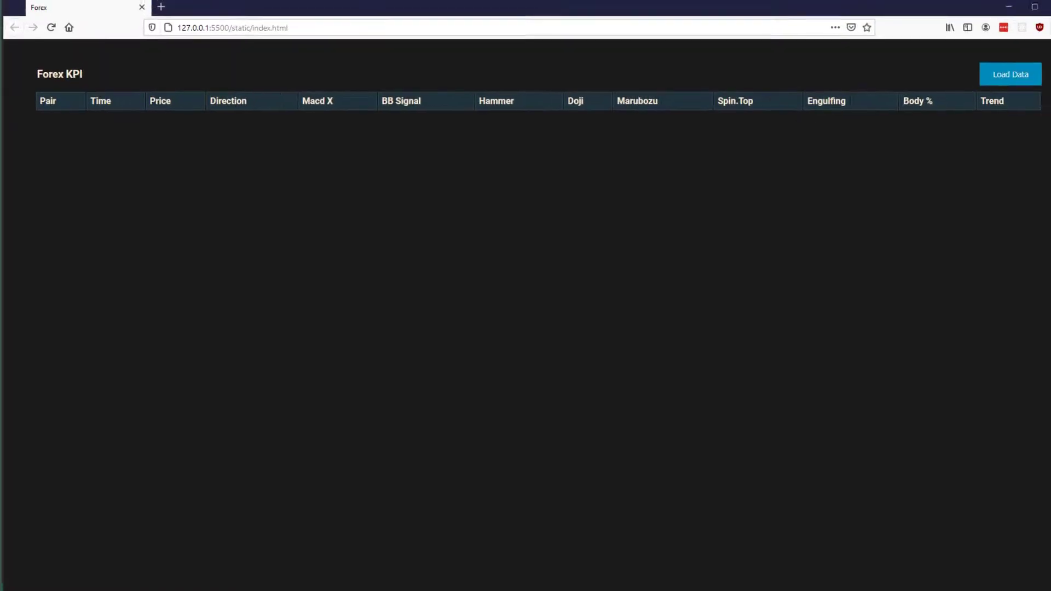
- Load the KPI data and check Direction cells are green for 1, red for -1
{"action": "left_click", "coordinate": [1010, 74]}
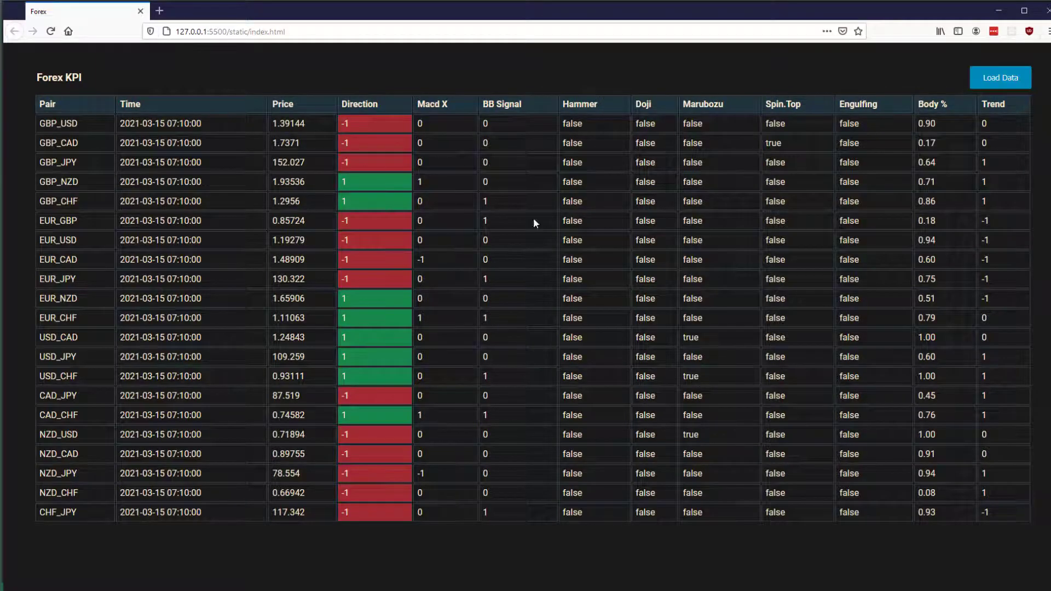
{"action": "mouse_move", "coordinate": [362, 137]}
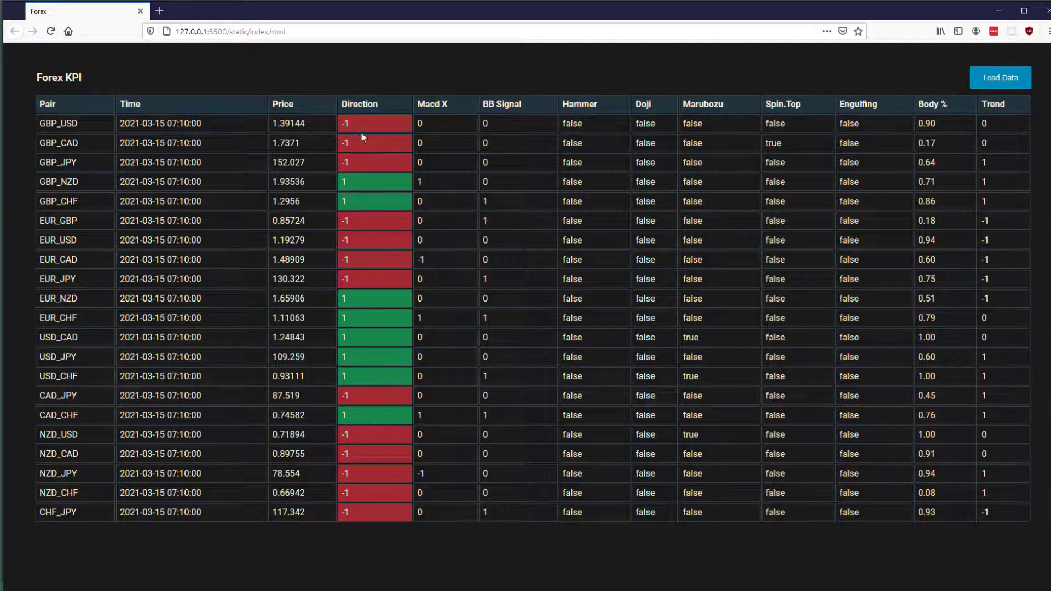
{"action": "mouse_move", "coordinate": [396, 142]}
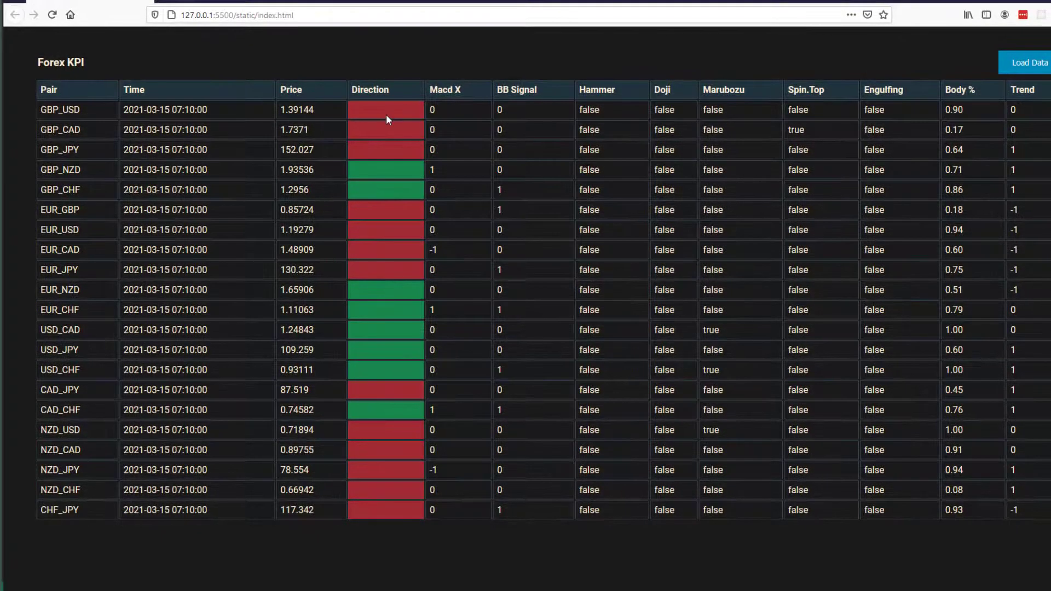
{"action": "mouse_move", "coordinate": [378, 225]}
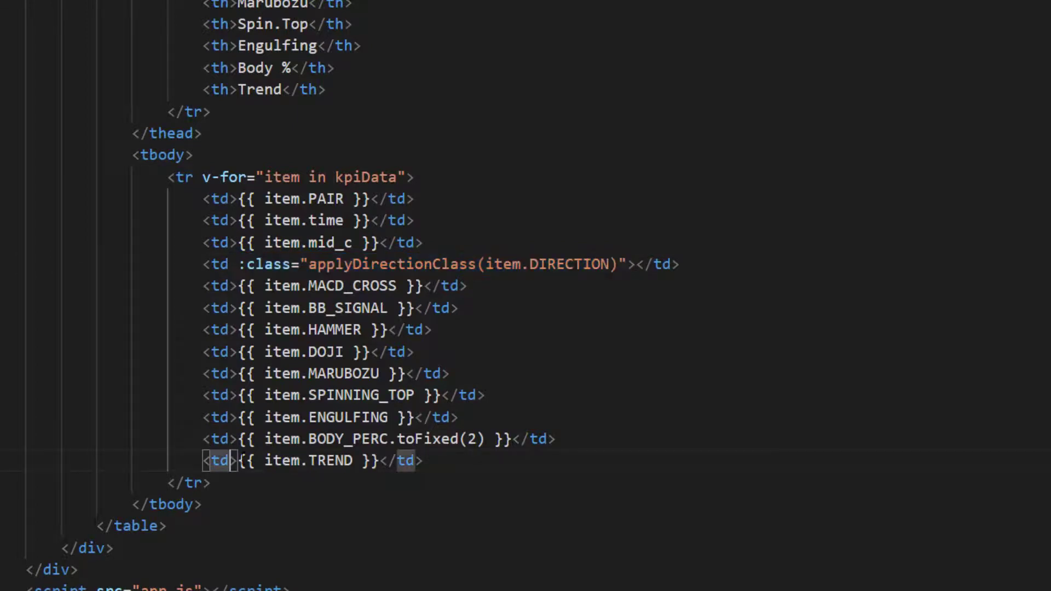
- Bind Trend cells to applyDirectionClass(item.TREND) and Macd X cells to applyOnOffClass(item.MACD_CROSS)
{"action": "type", "text": ":class=\"applyDirectionClass(item.DIRECTION)\""}
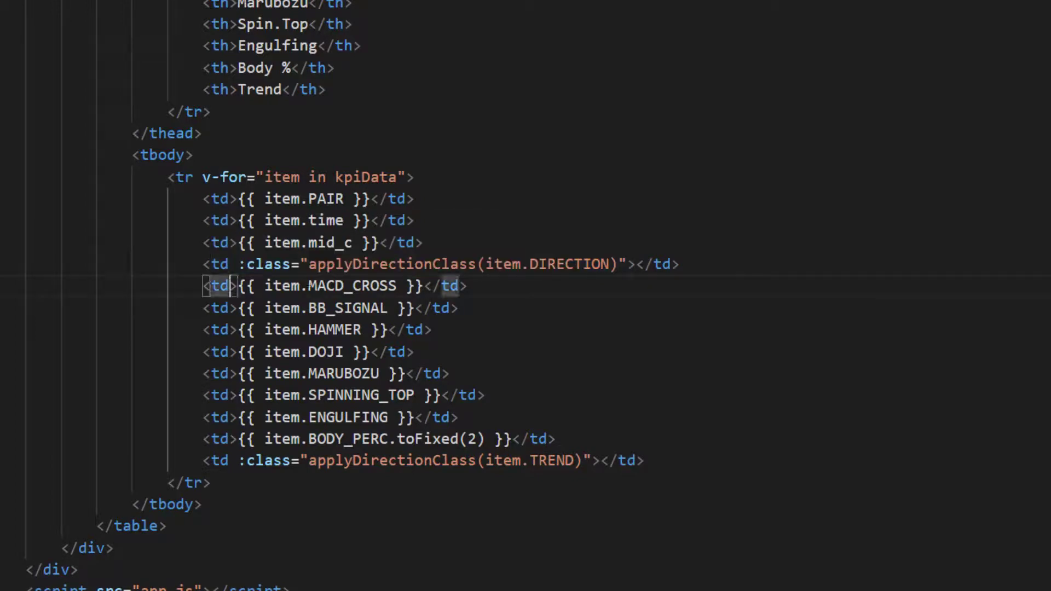
{"action": "type", "text": ":class=\"applyDirectionClass(item.DIRECTION)\""}
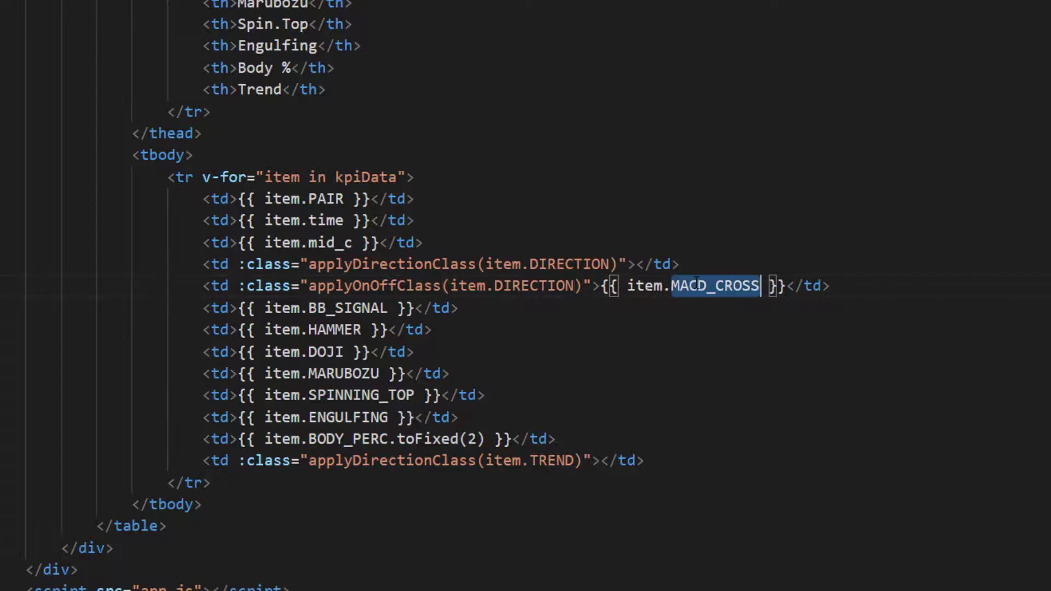
{"action": "type", "text": "item.MACD_CROSS"}
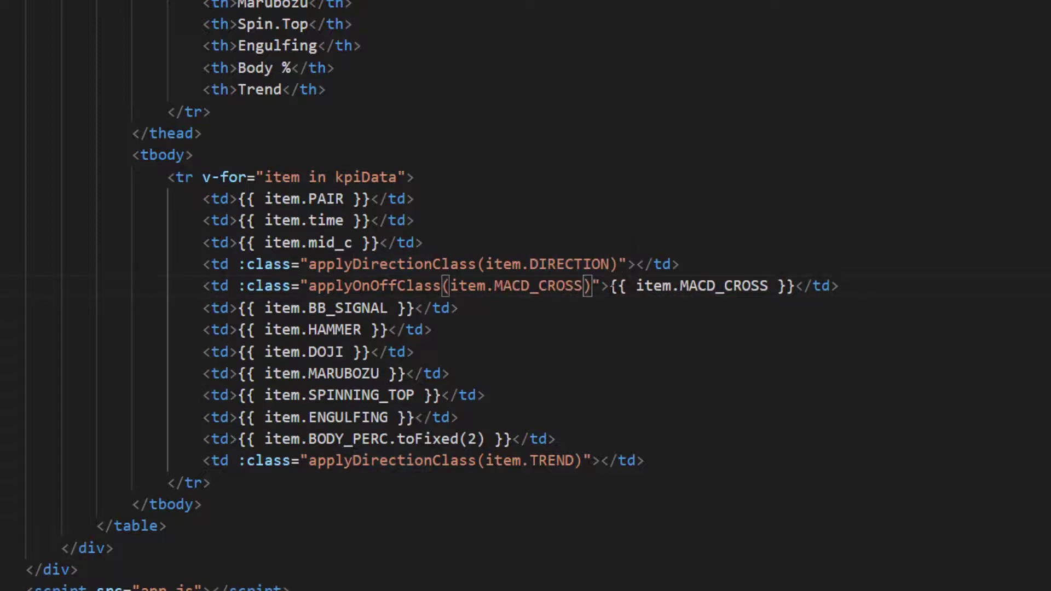
{"action": "key", "text": "Delete"}
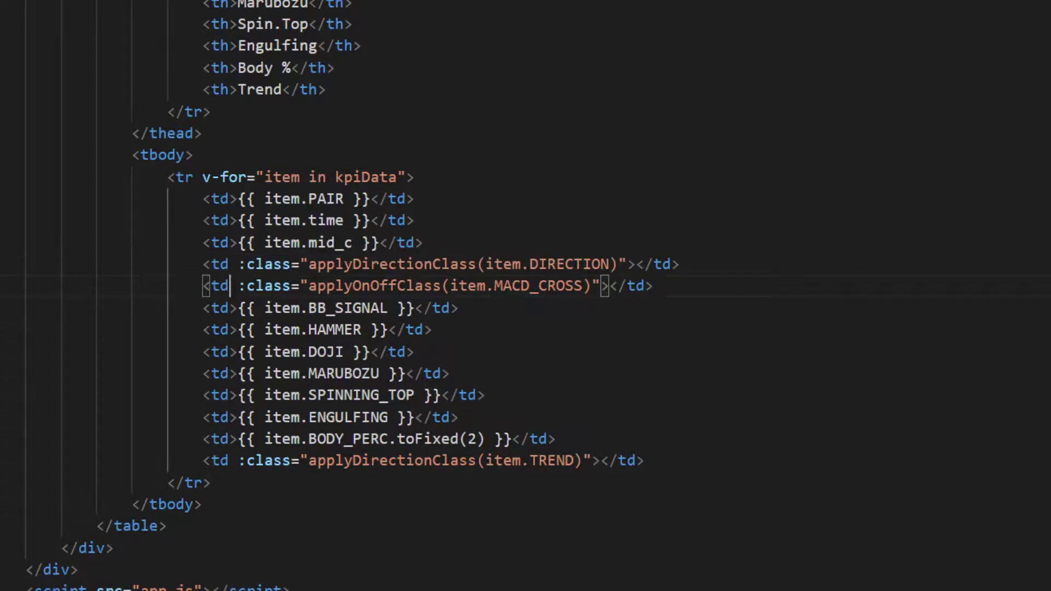
{"action": "left_click_drag", "start_coordinate": [236, 286], "coordinate": [599, 285]}
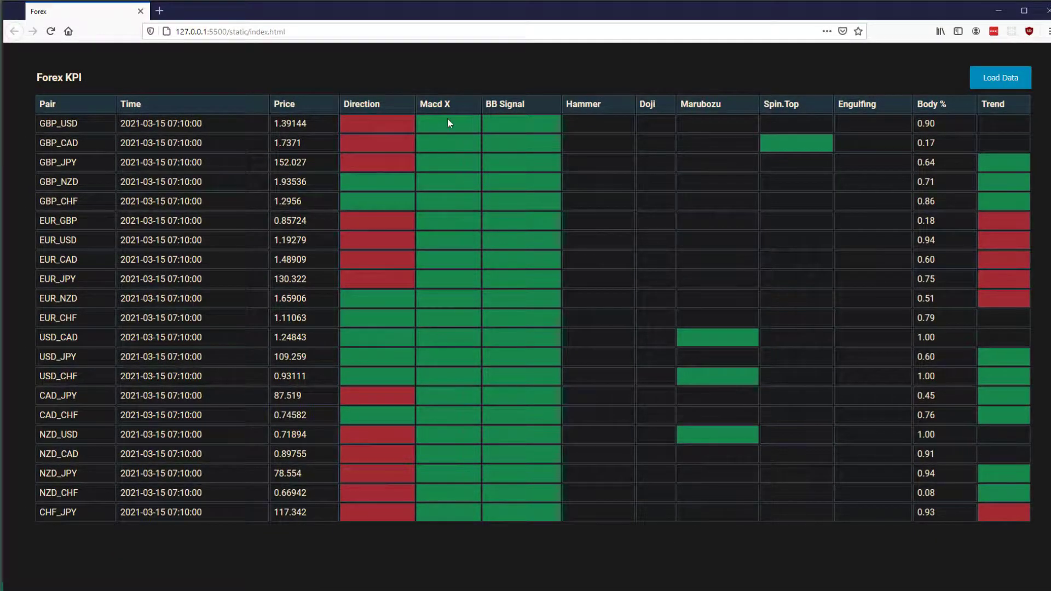
{"action": "mouse_move", "coordinate": [393, 223]}
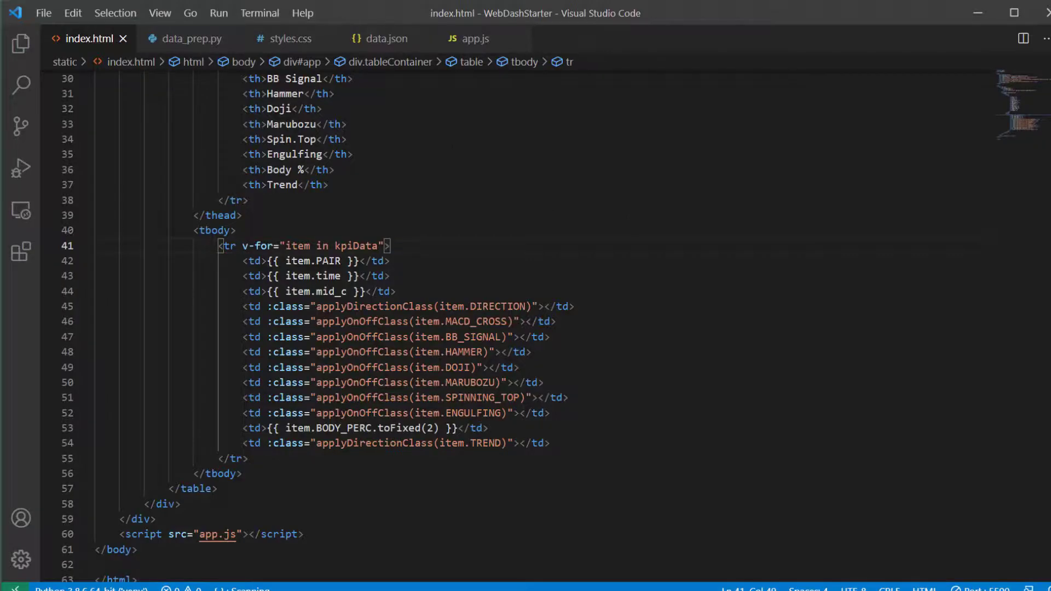
- In app.js, change the applyOnOffClass comparison value from 9 to 0
{"action": "left_click", "coordinate": [469, 39]}
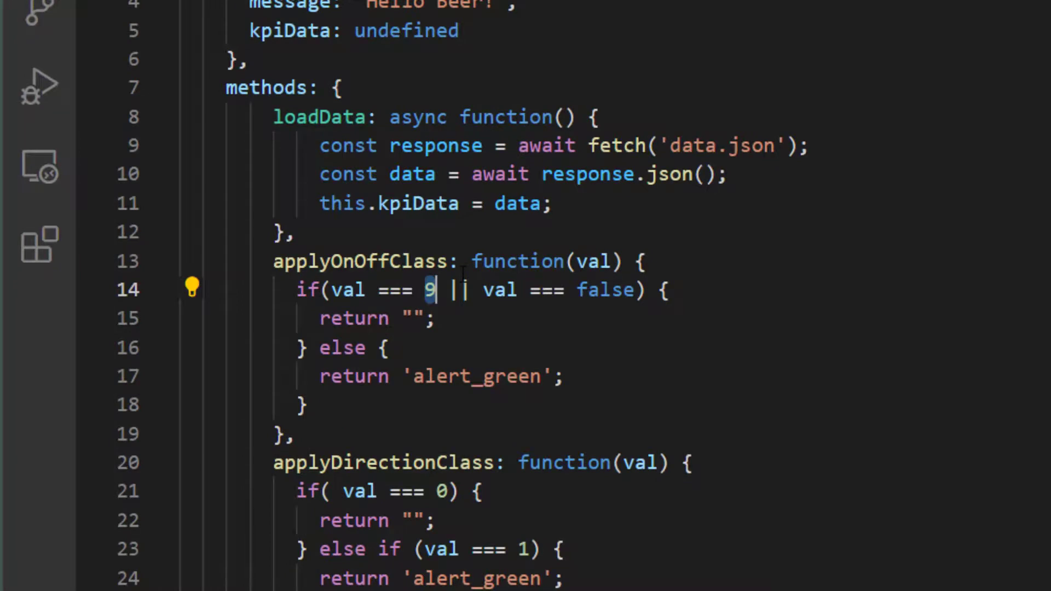
{"action": "type", "text": "0"}
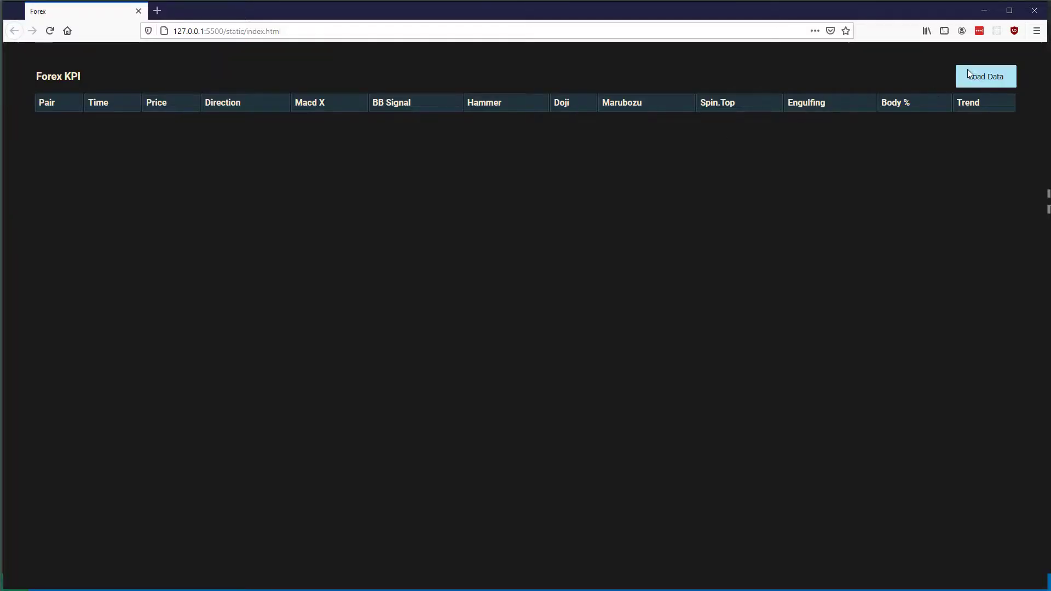
- Reload the KPI data and confirm Macd X and BB Signal are green only for some pairs
{"action": "left_click", "coordinate": [985, 76]}
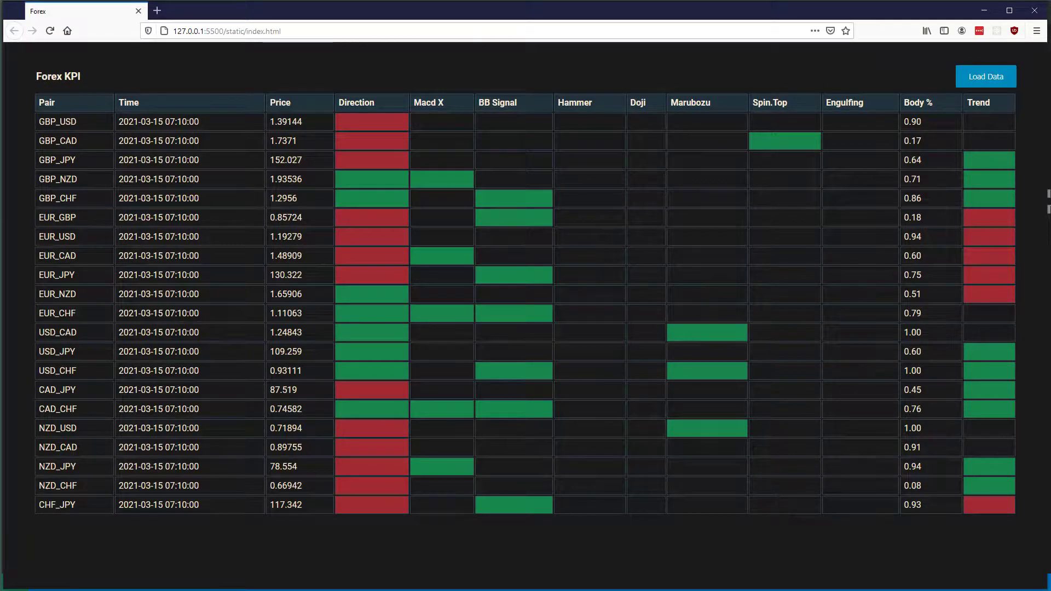
{"action": "mouse_move", "coordinate": [183, 125]}
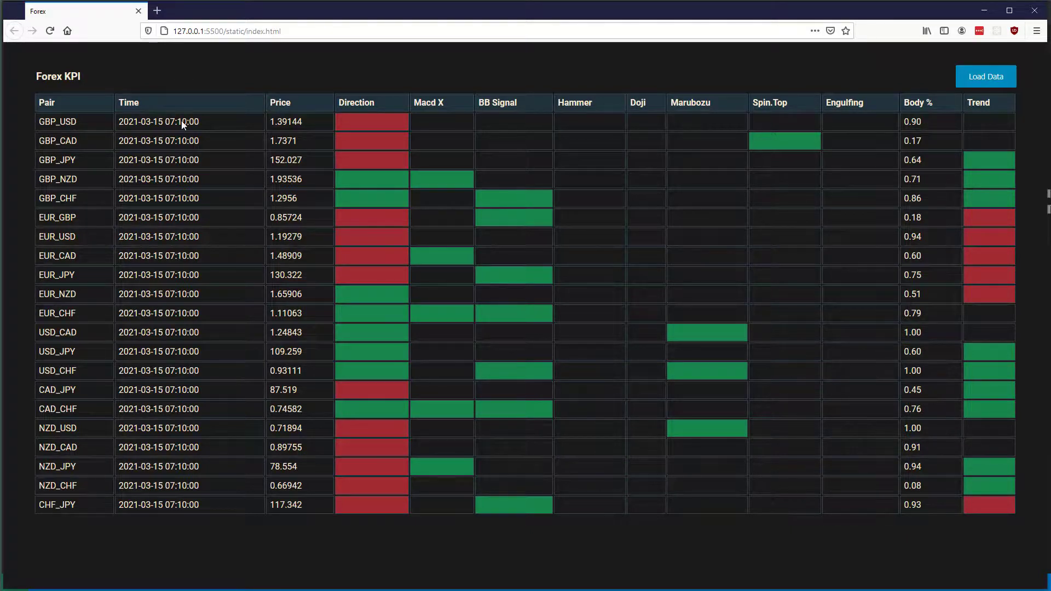
{"action": "mouse_move", "coordinate": [486, 144]}
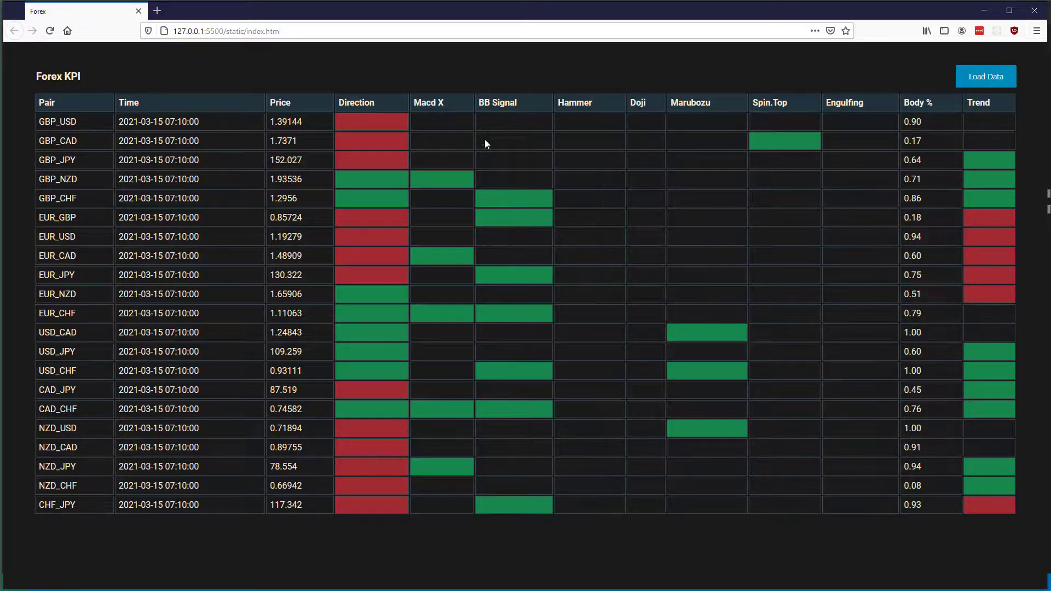
{"action": "mouse_move", "coordinate": [357, 396]}
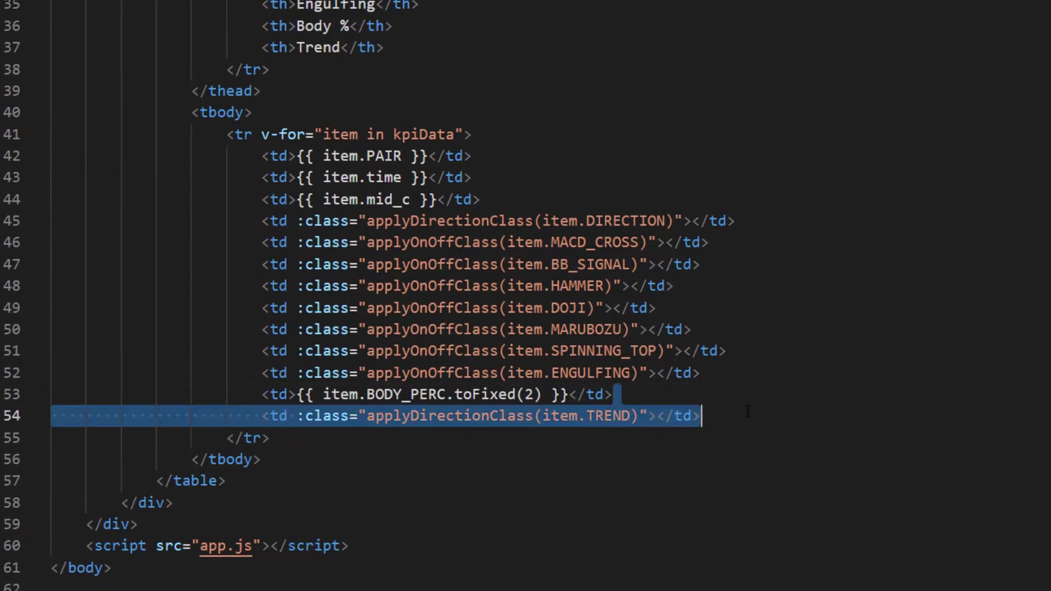
- Move the Trend and Body % cells and headers to directly after Direction
{"action": "key", "text": "Delete"}
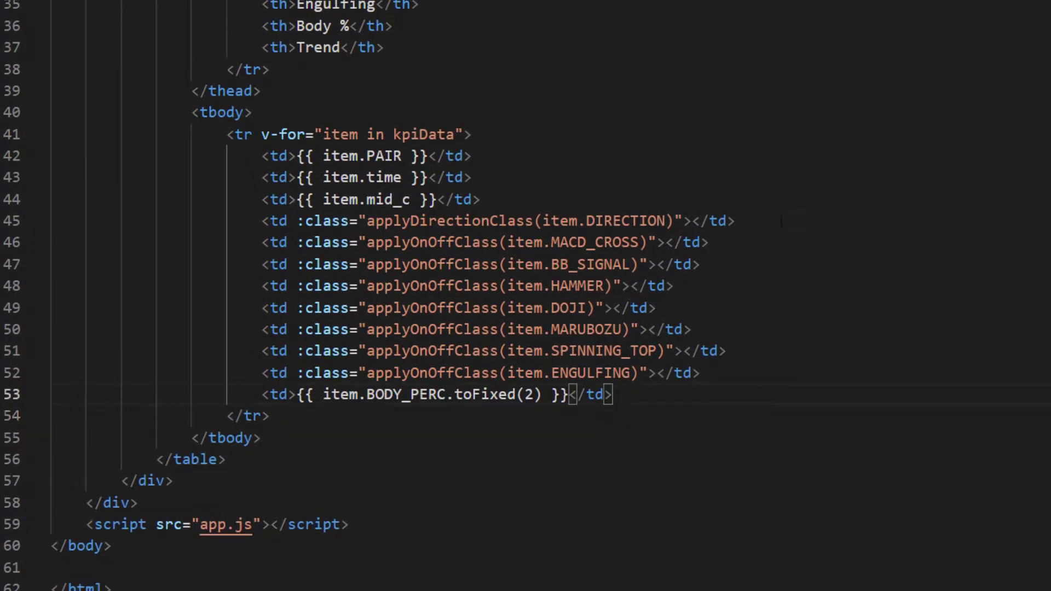
{"action": "type", "text": "<td :class=\"applyDirectionClass(item.TREND)\"></td>"}
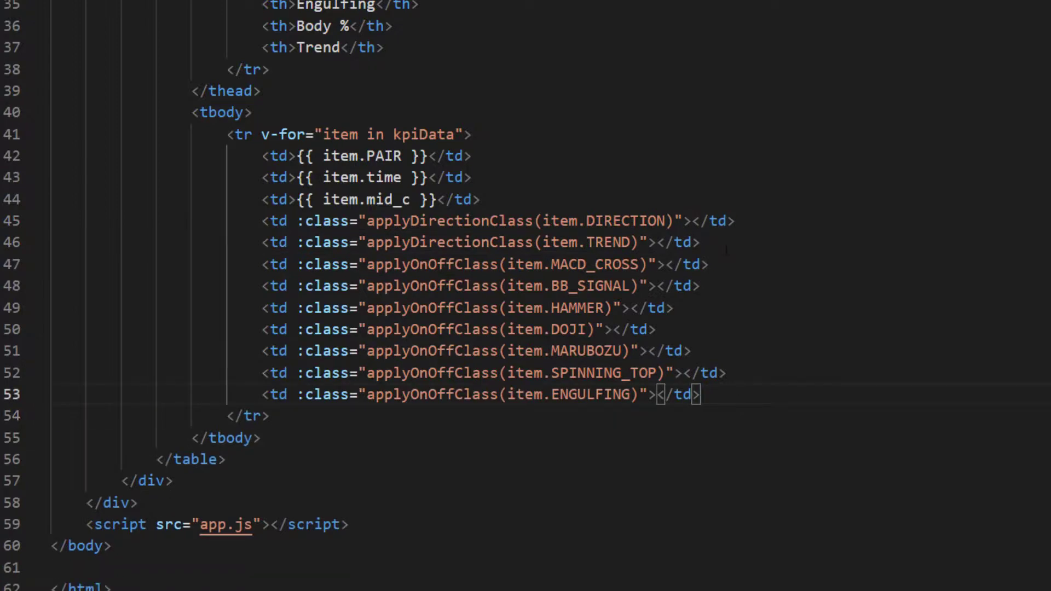
{"action": "left_click", "coordinate": [658, 242]}
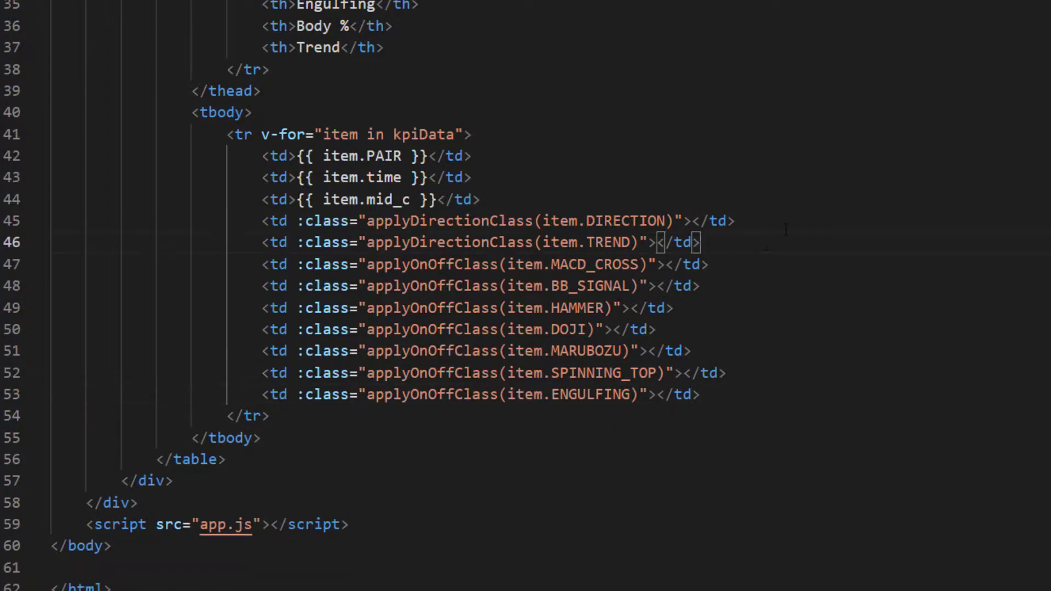
{"action": "type", "text": "{{ item.BODY_PERC.toFixed(2) }}</td>"}
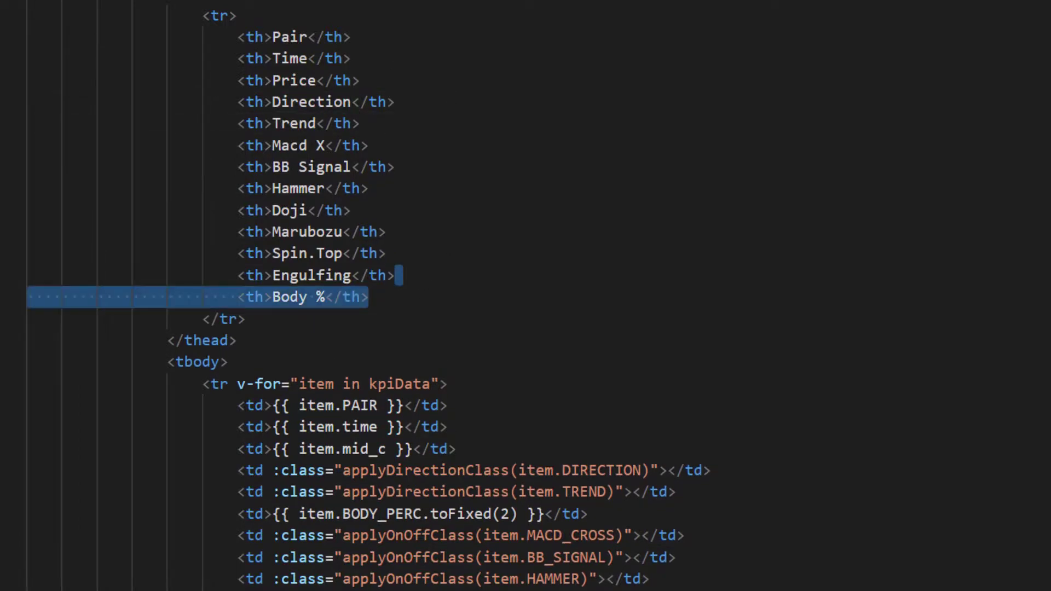
{"action": "key", "text": "Delete"}
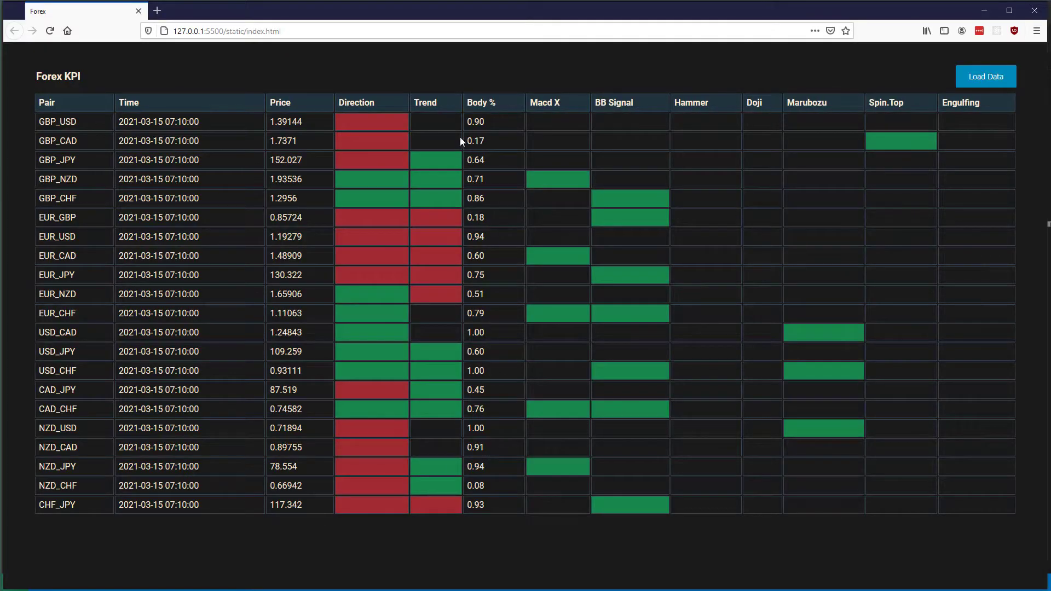
{"action": "mouse_move", "coordinate": [392, 139]}
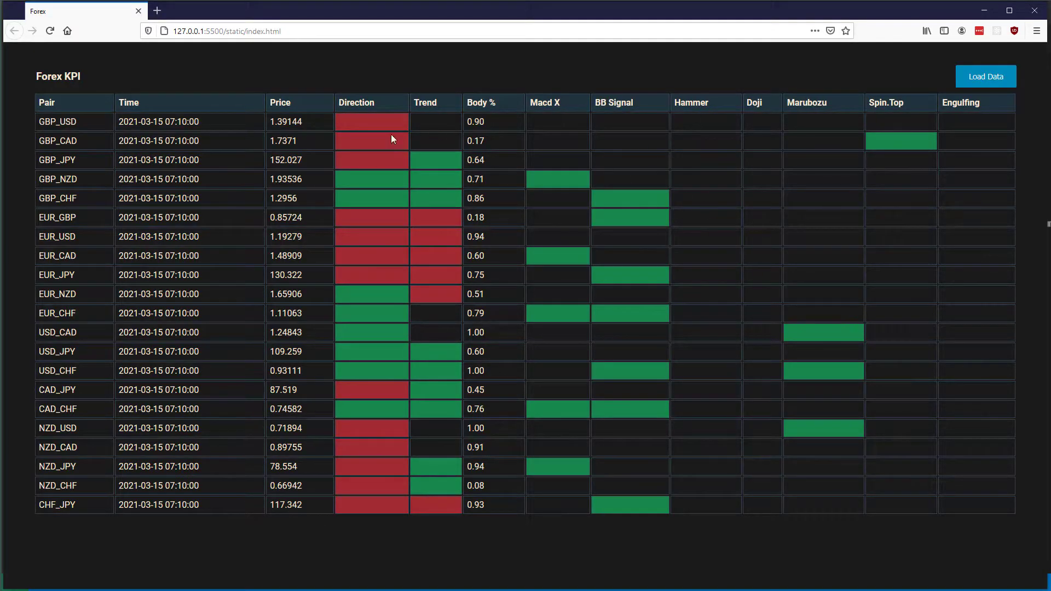
{"action": "mouse_move", "coordinate": [649, 72]}
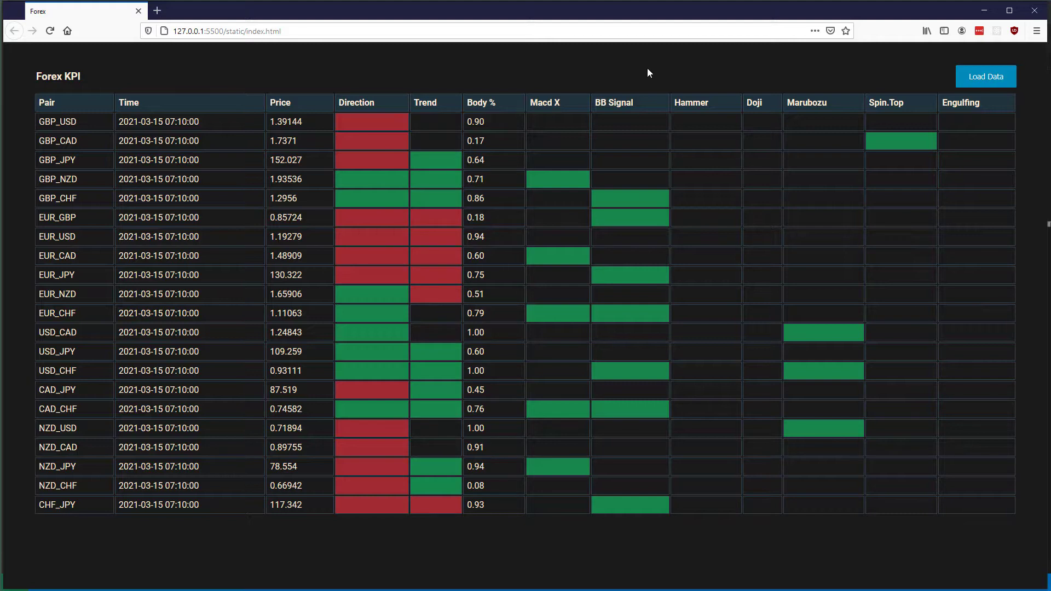
{"action": "mouse_move", "coordinate": [606, 71]}
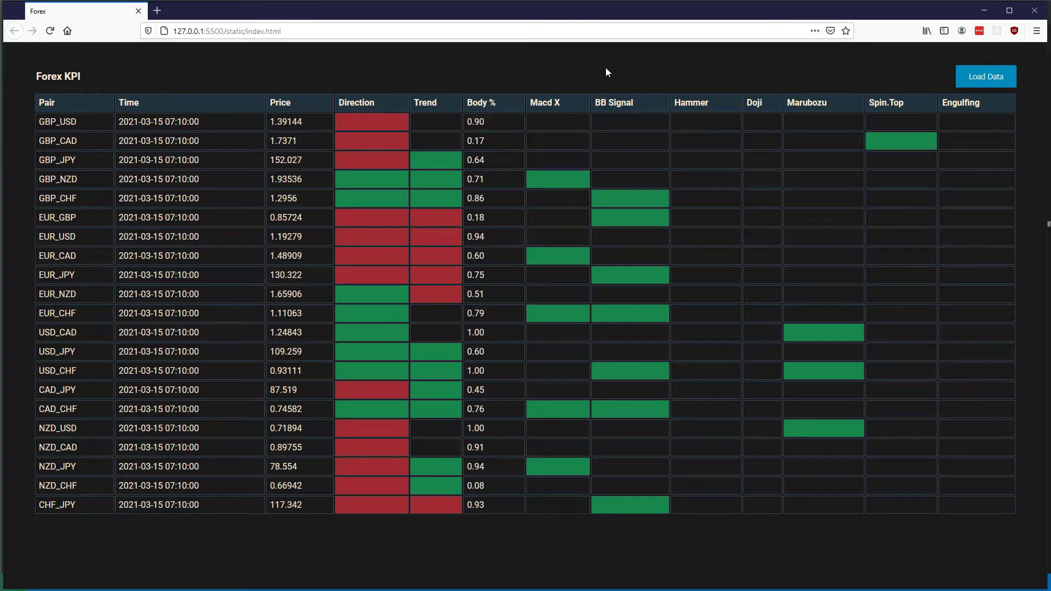
{"action": "mouse_move", "coordinate": [469, 122]}
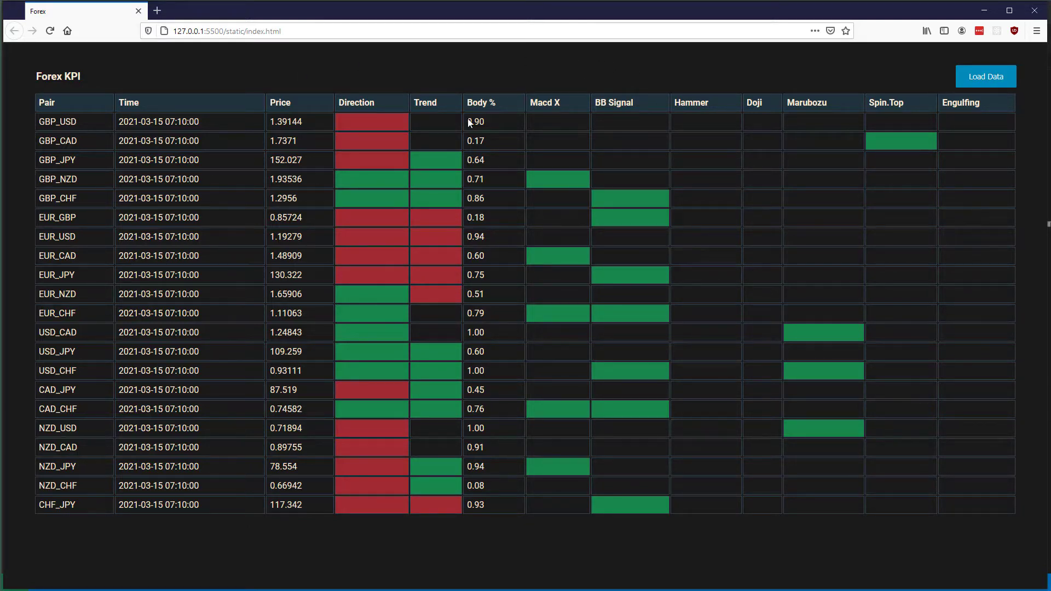
{"action": "mouse_move", "coordinate": [476, 193]}
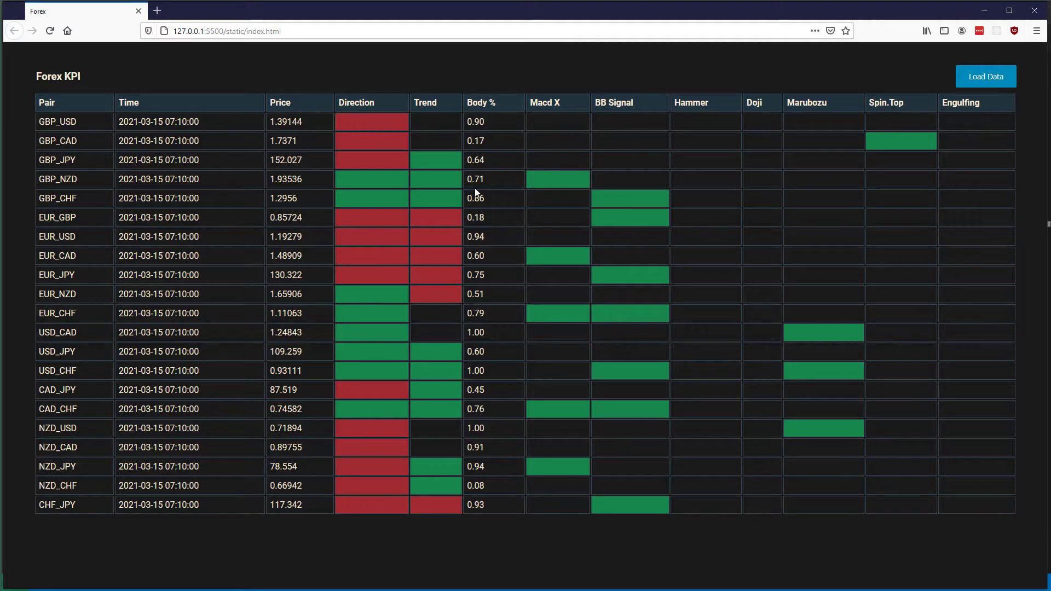
{"action": "mouse_move", "coordinate": [524, 140]}
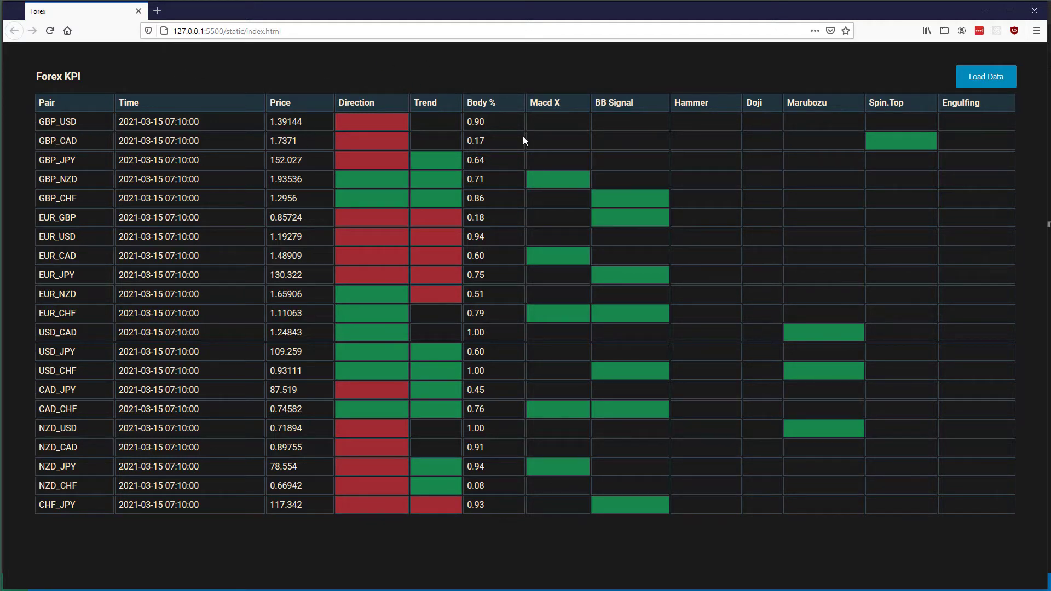
{"action": "mouse_move", "coordinate": [636, 180]}
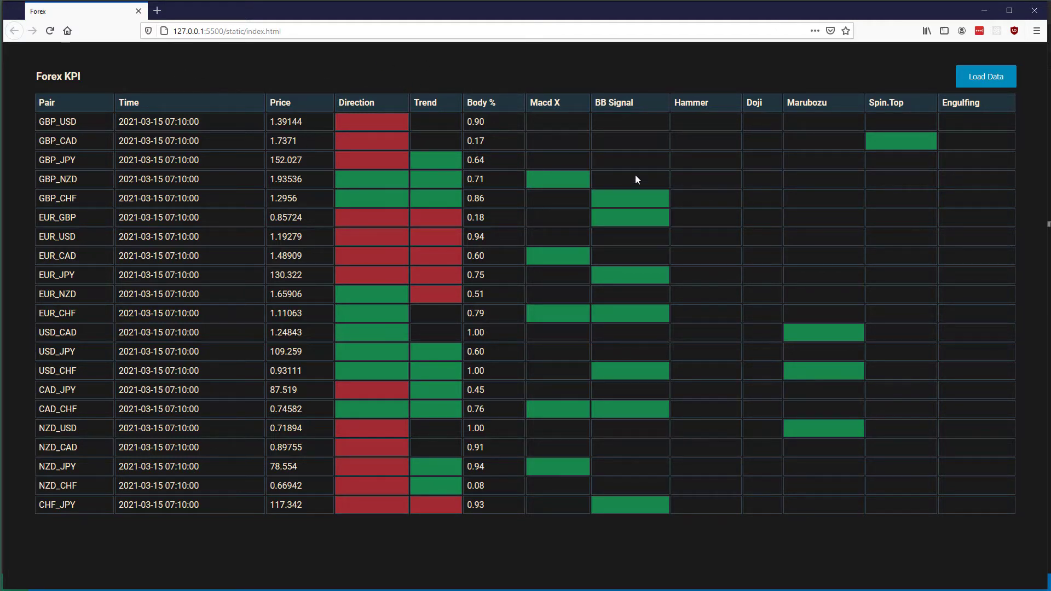
{"action": "mouse_move", "coordinate": [627, 173]}
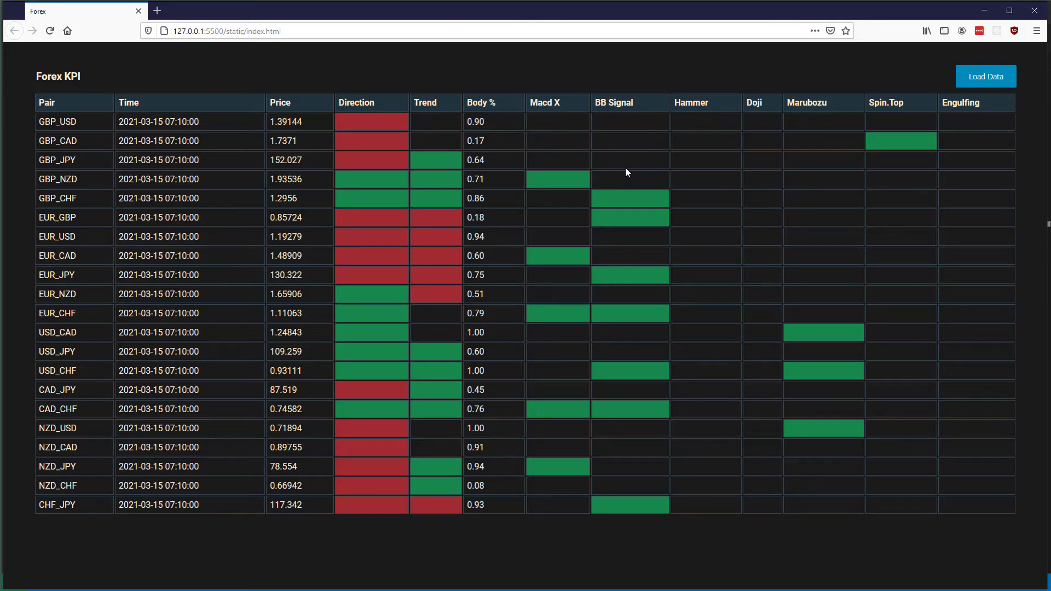